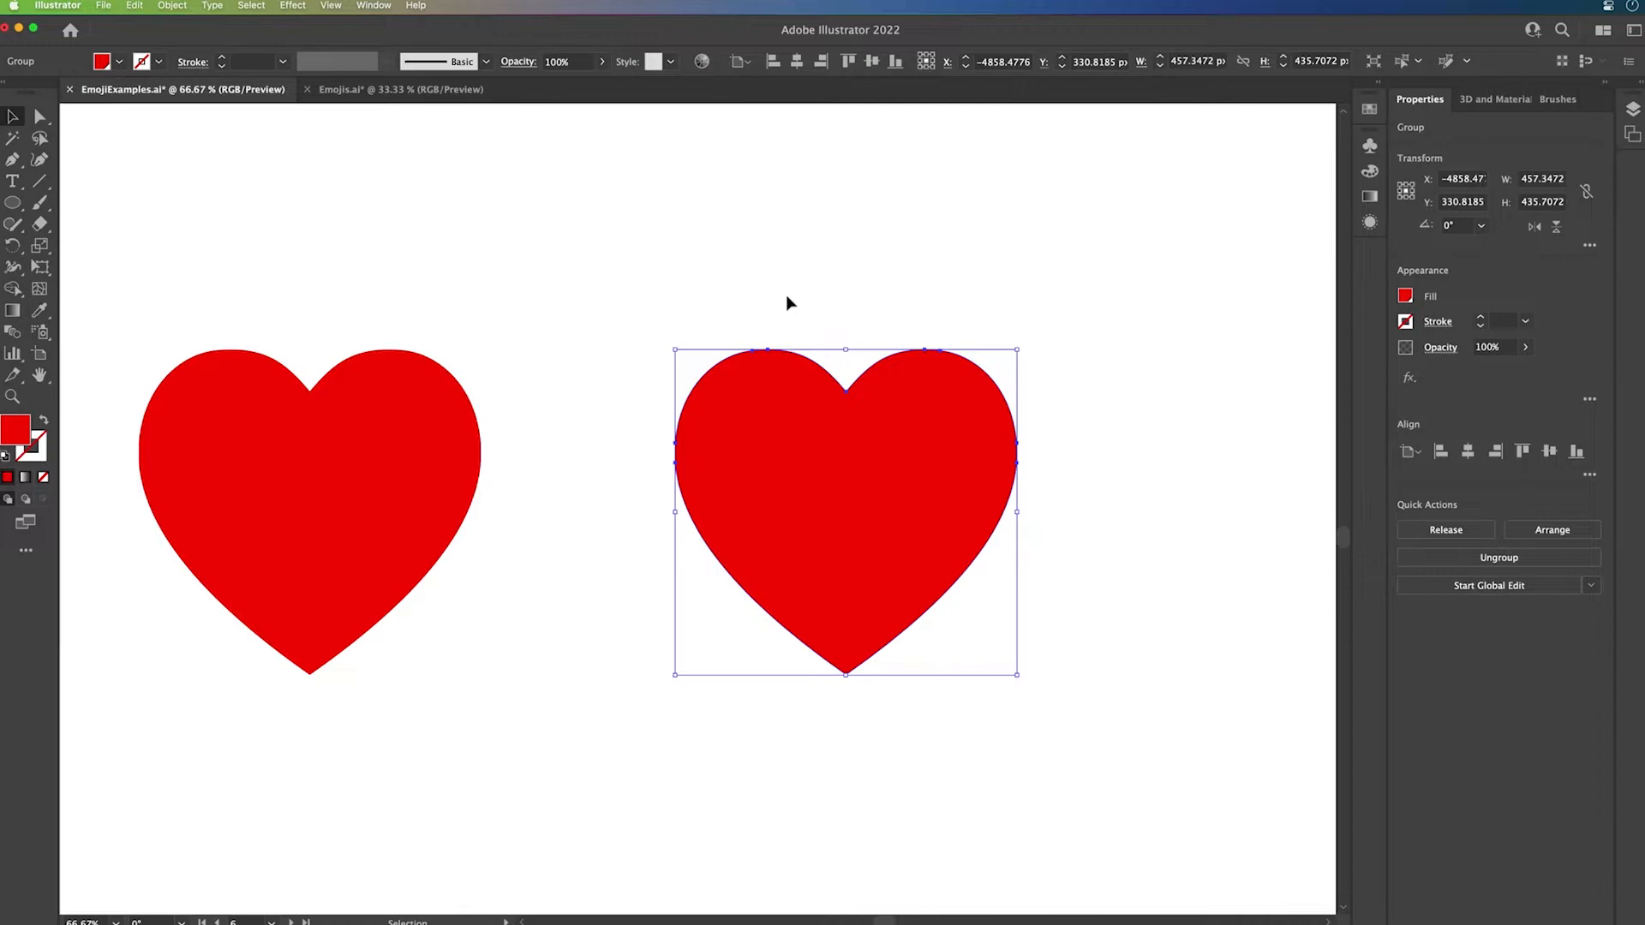
mouse_move(651, 272)
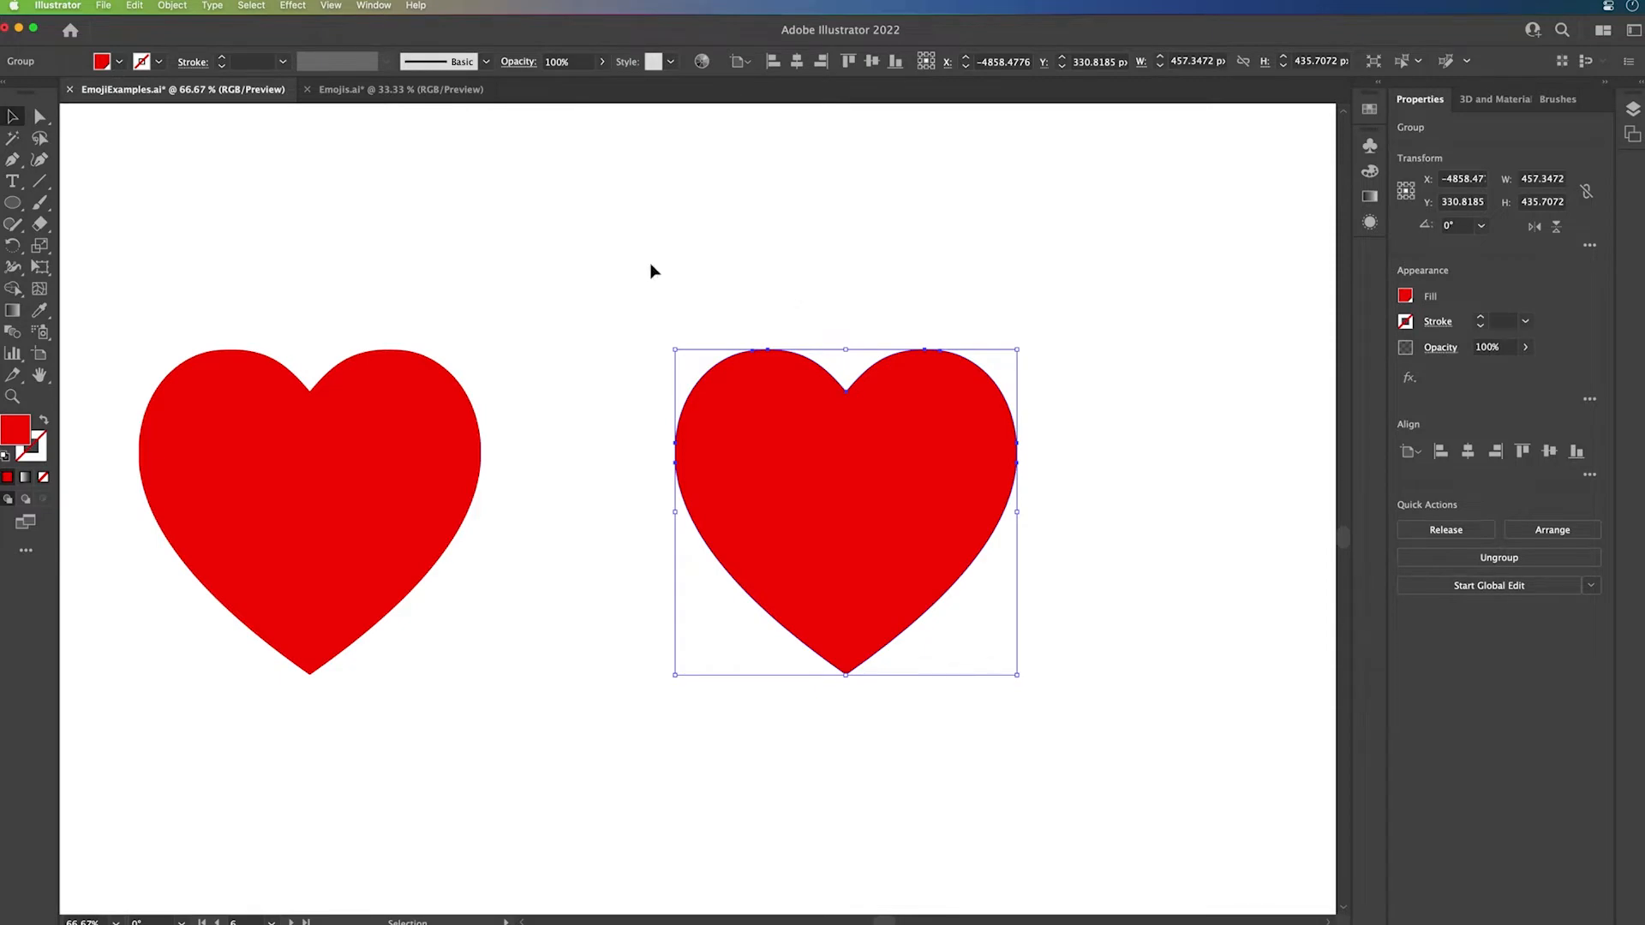
Bring up the 3D and Materials panel for the selected red heart group.
click(373, 5)
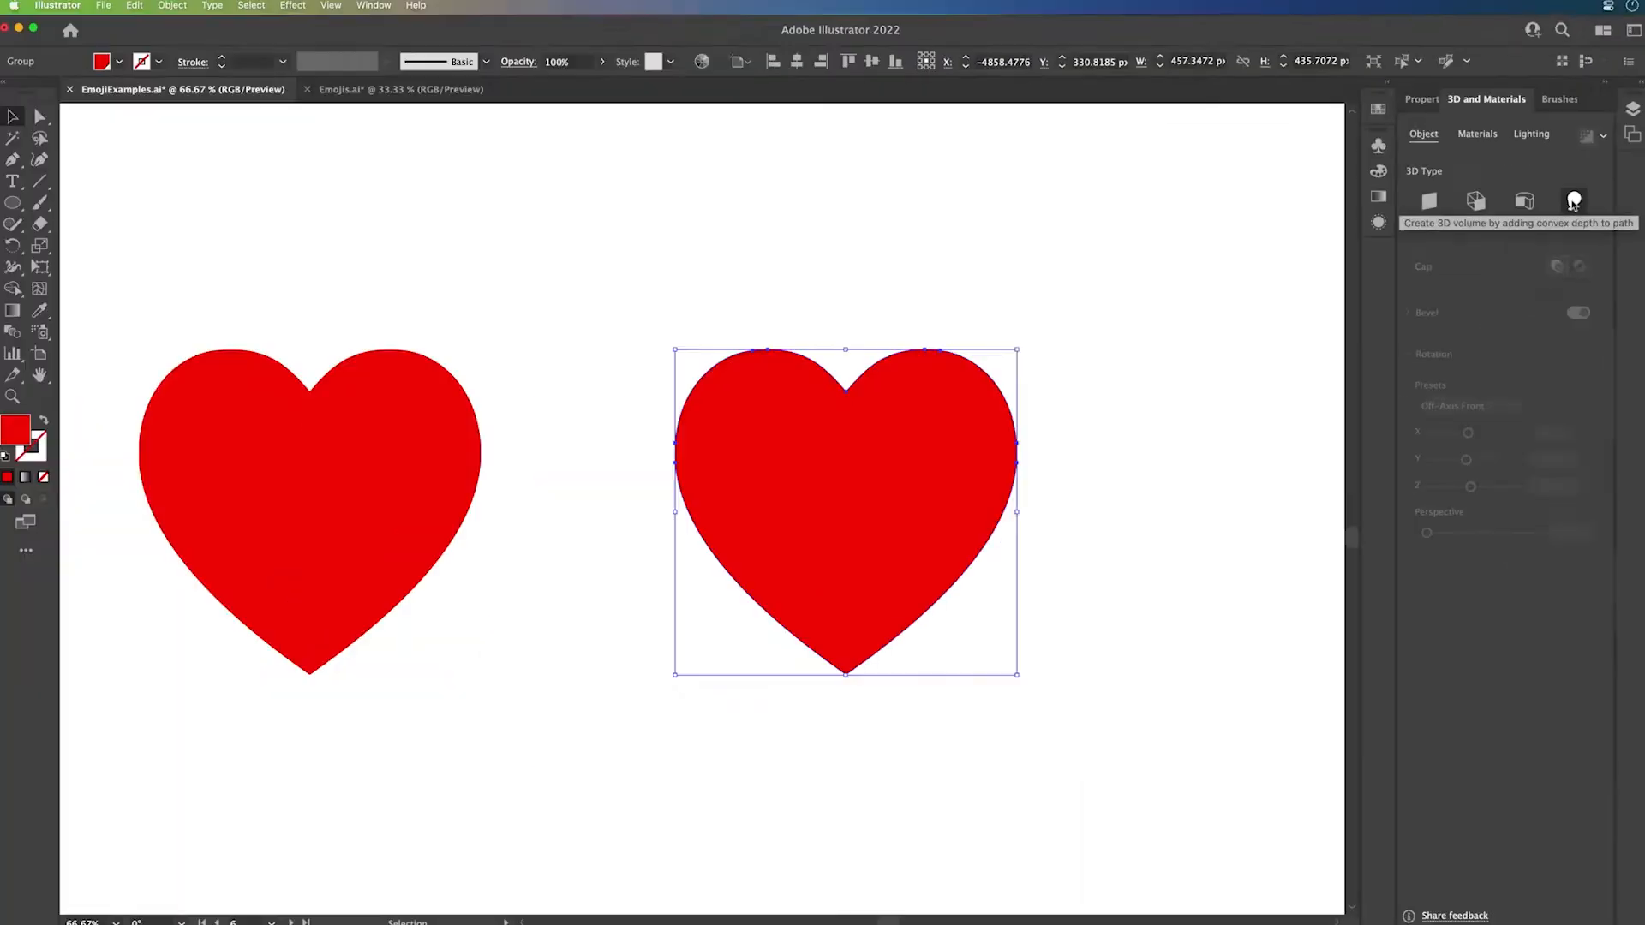
Inflate the heart into a puffy 3D shape and set its rotation preset to Front.
click(1573, 201)
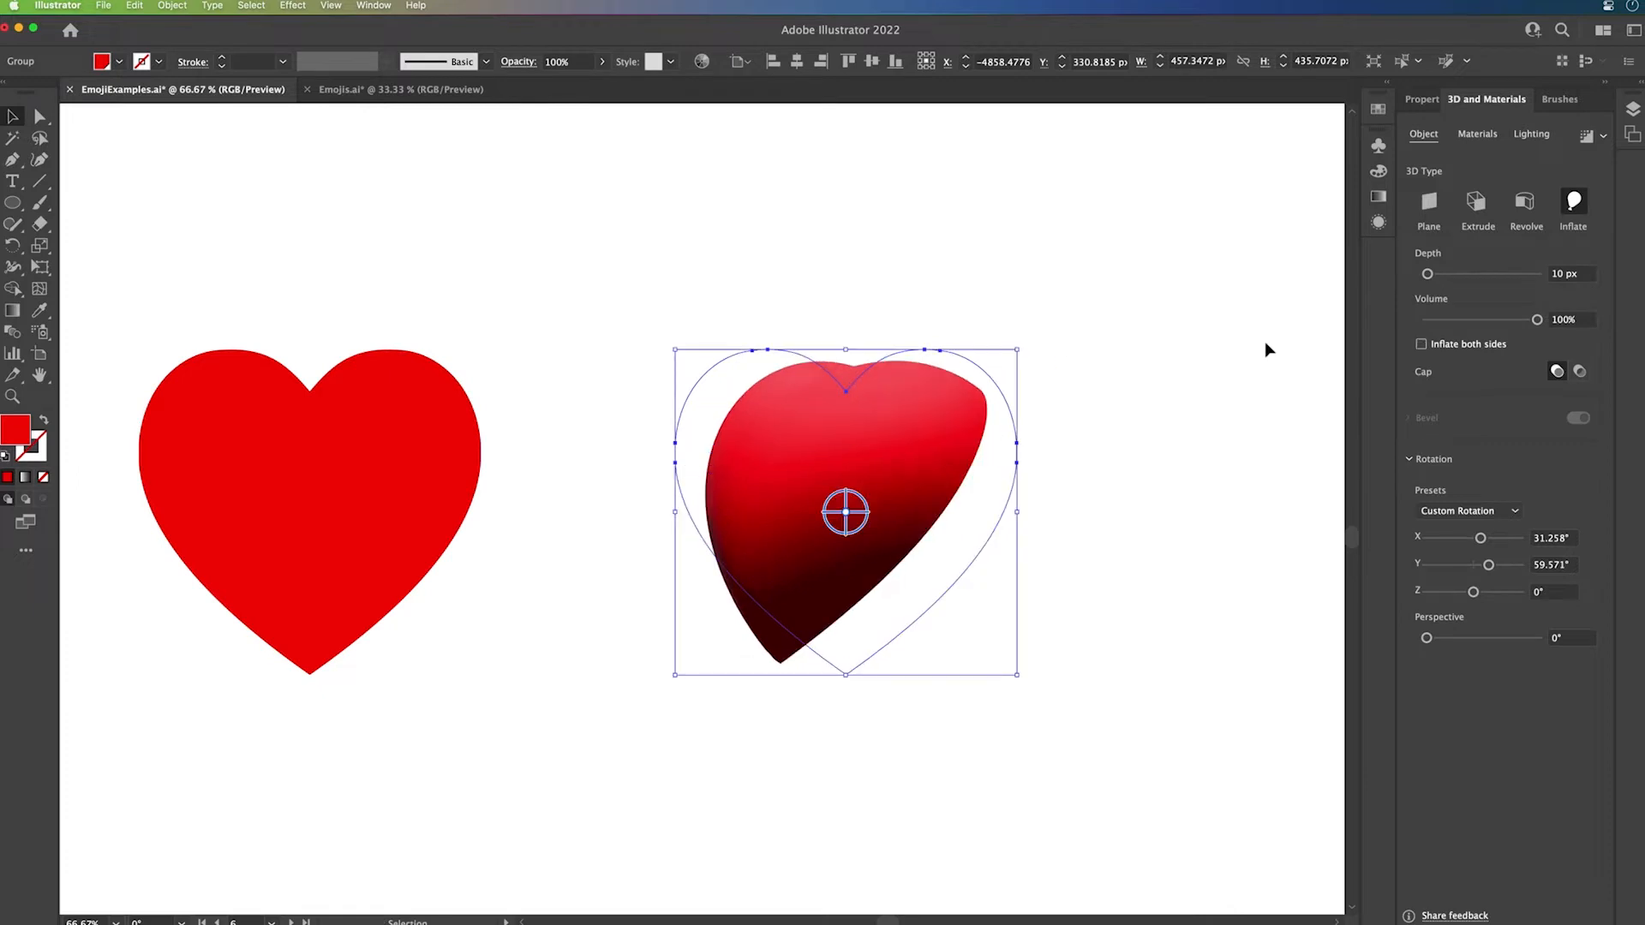
click(1468, 511)
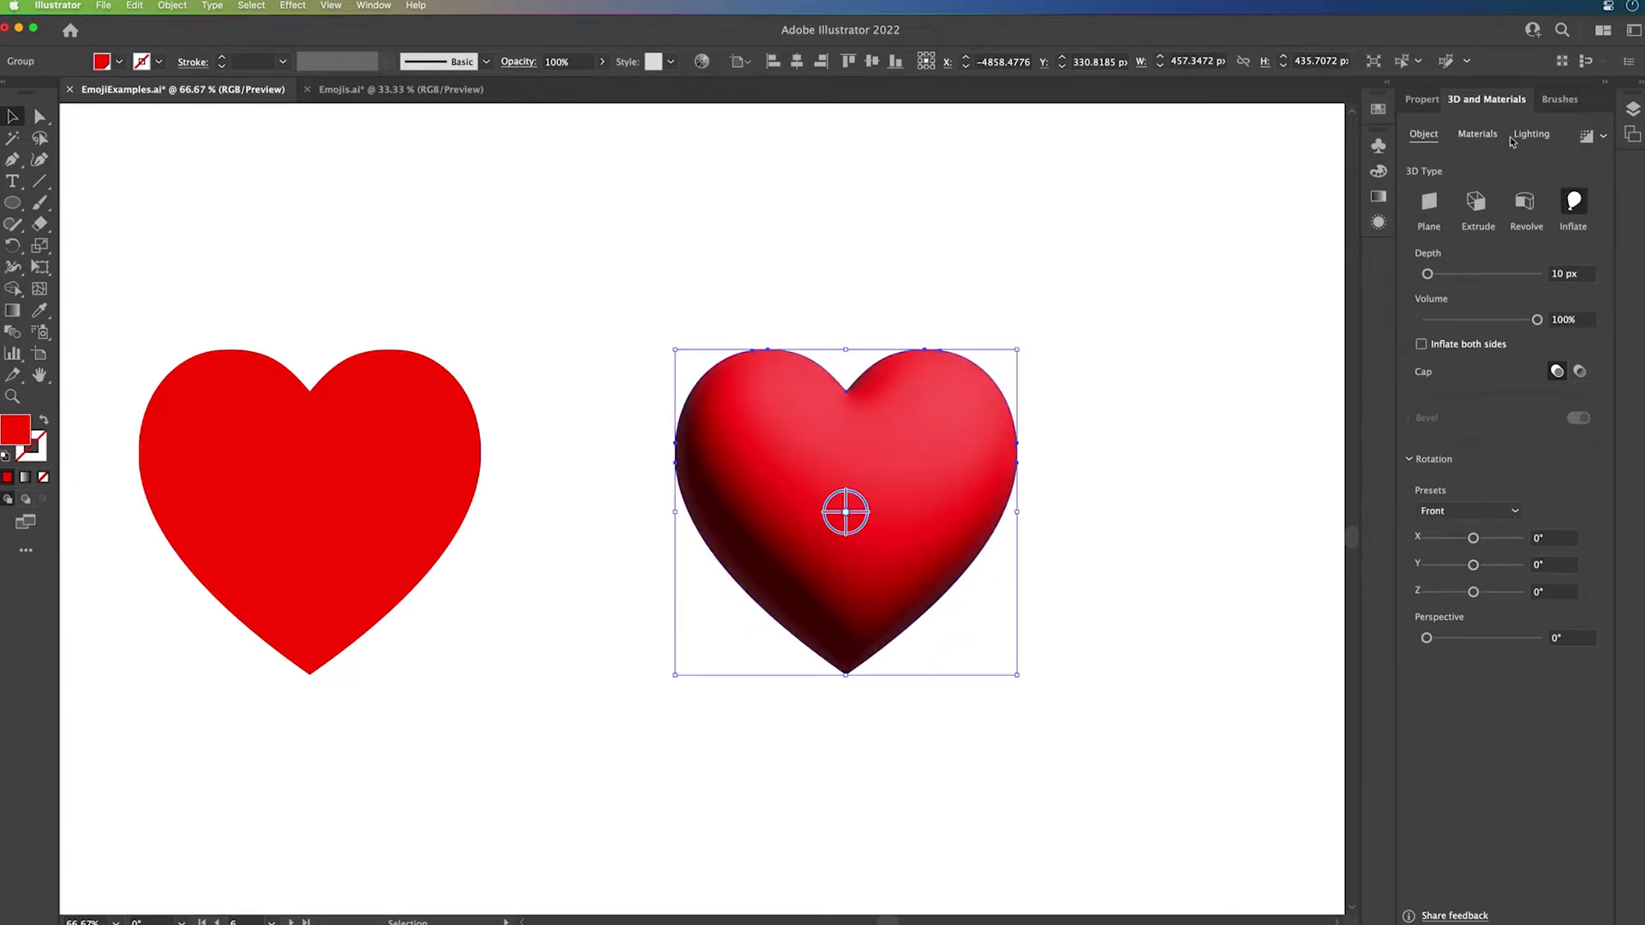
Rotate the light to about -115°, raise its height slightly, and enable a shadow behind the heart.
click(1530, 133)
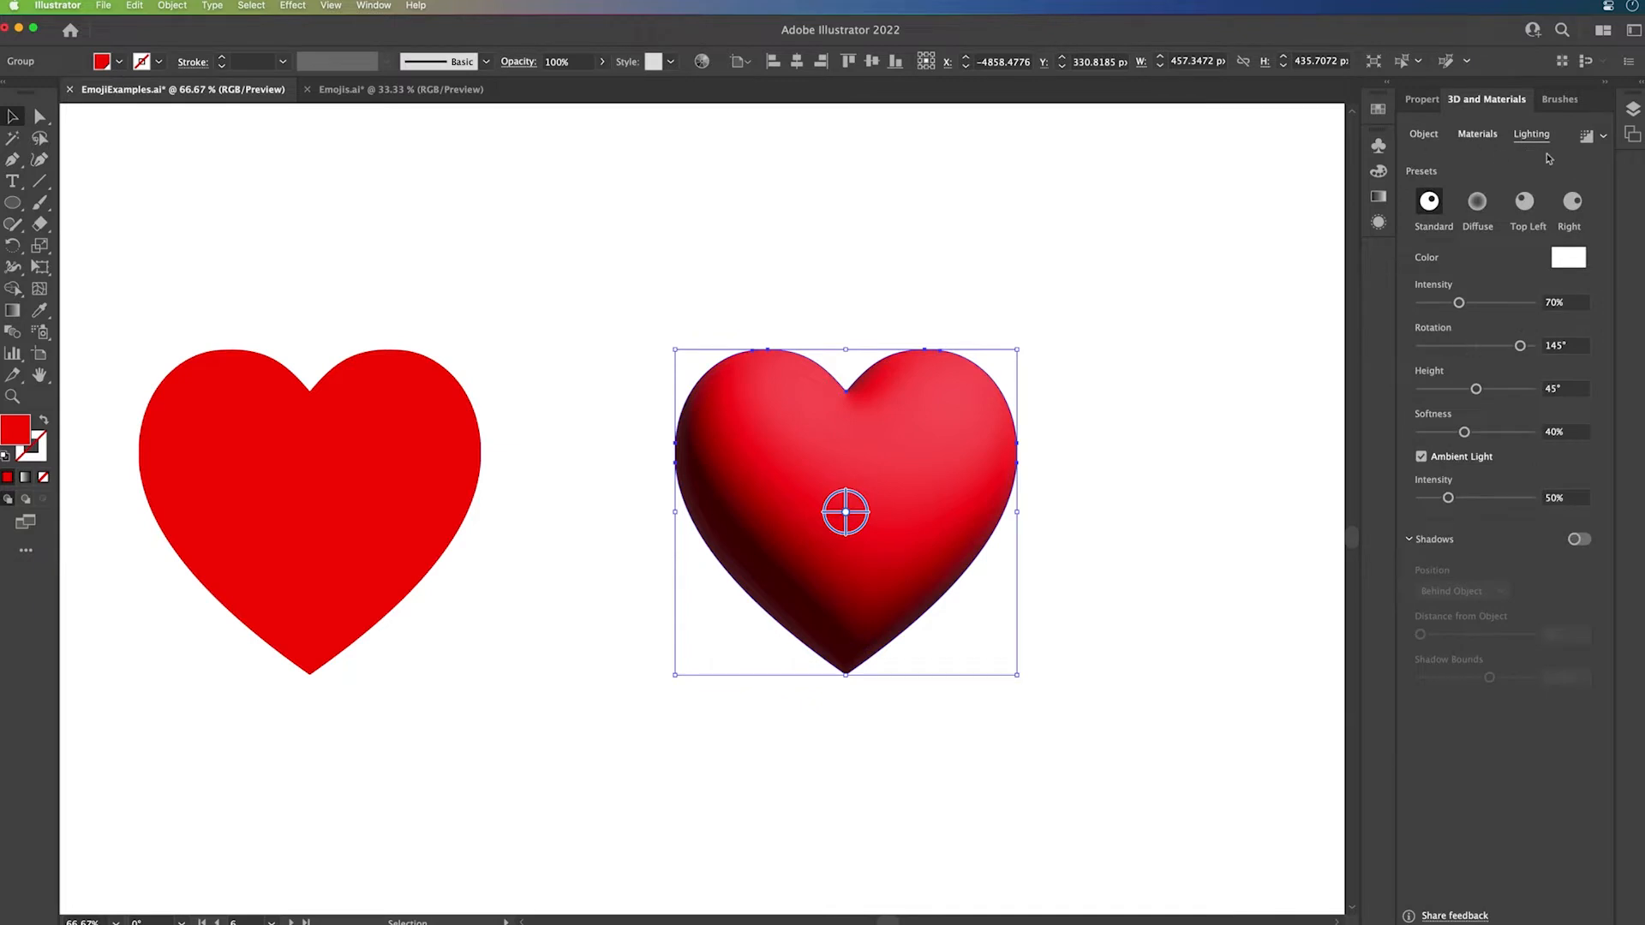
drag(1520, 344, 1452, 344)
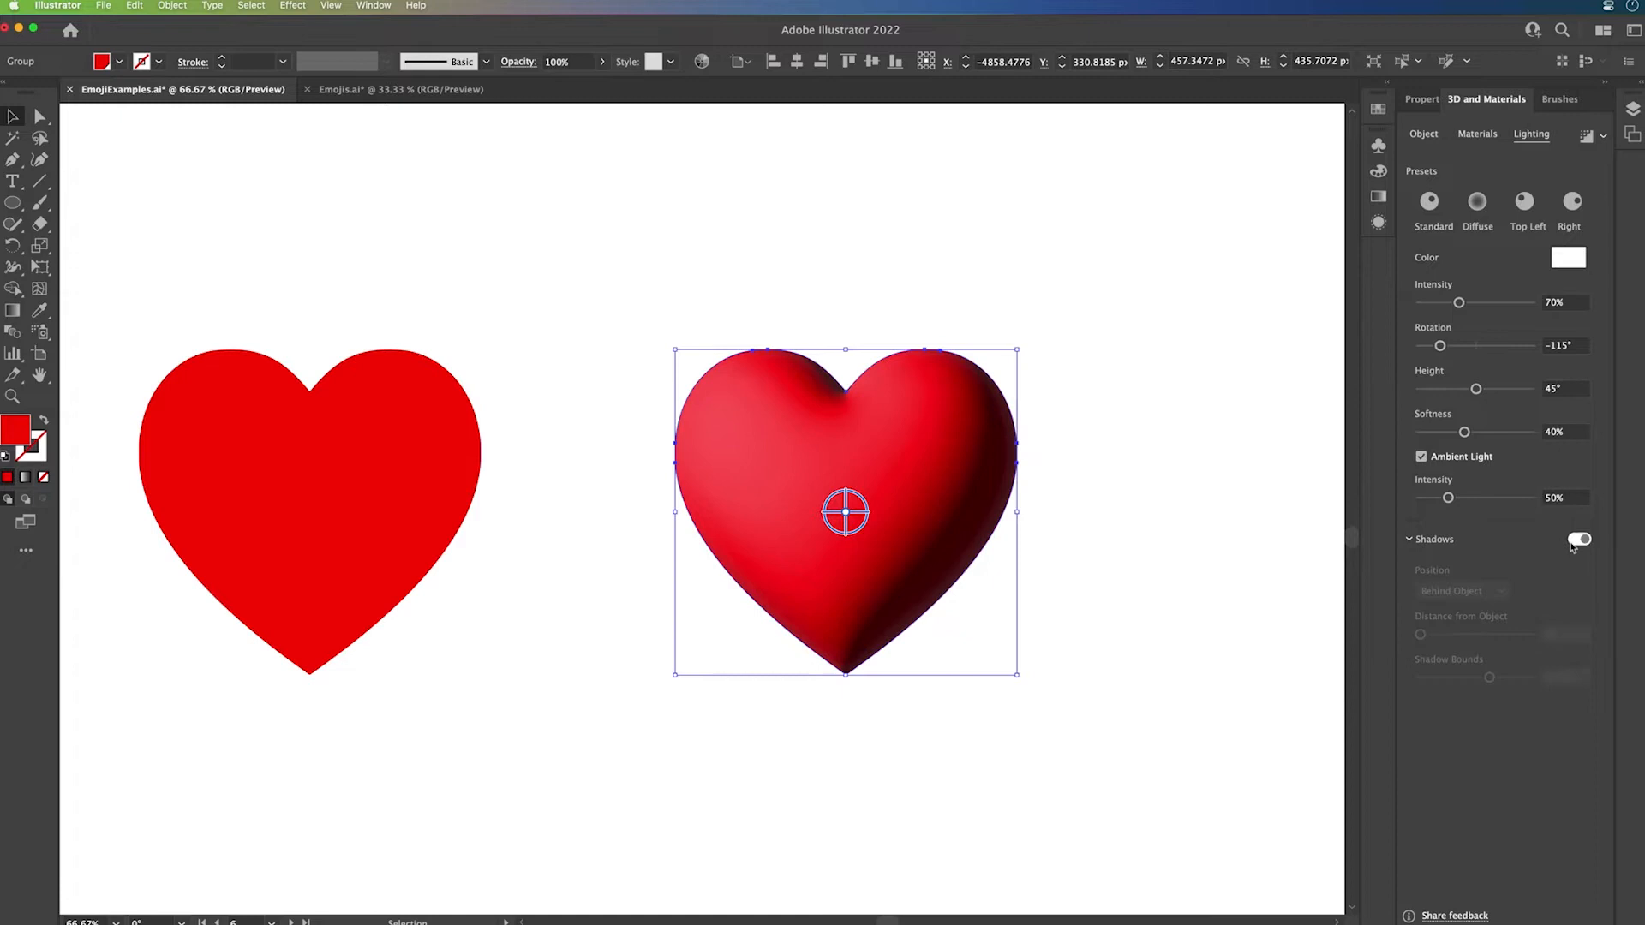
click(1578, 538)
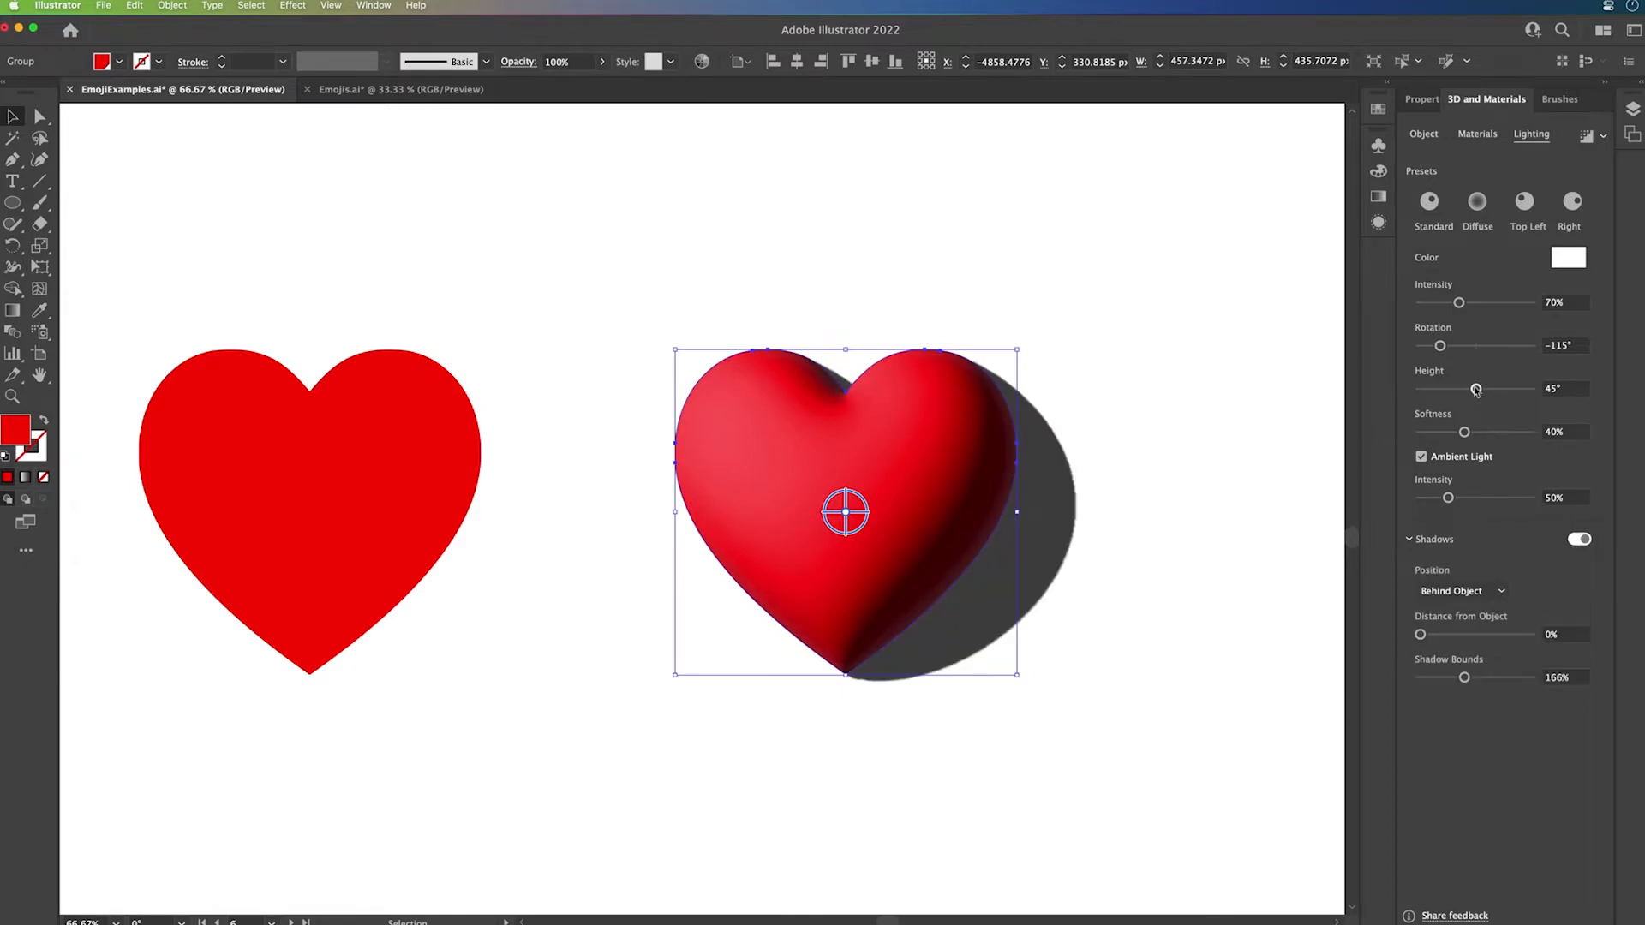
drag(1475, 389, 1473, 389)
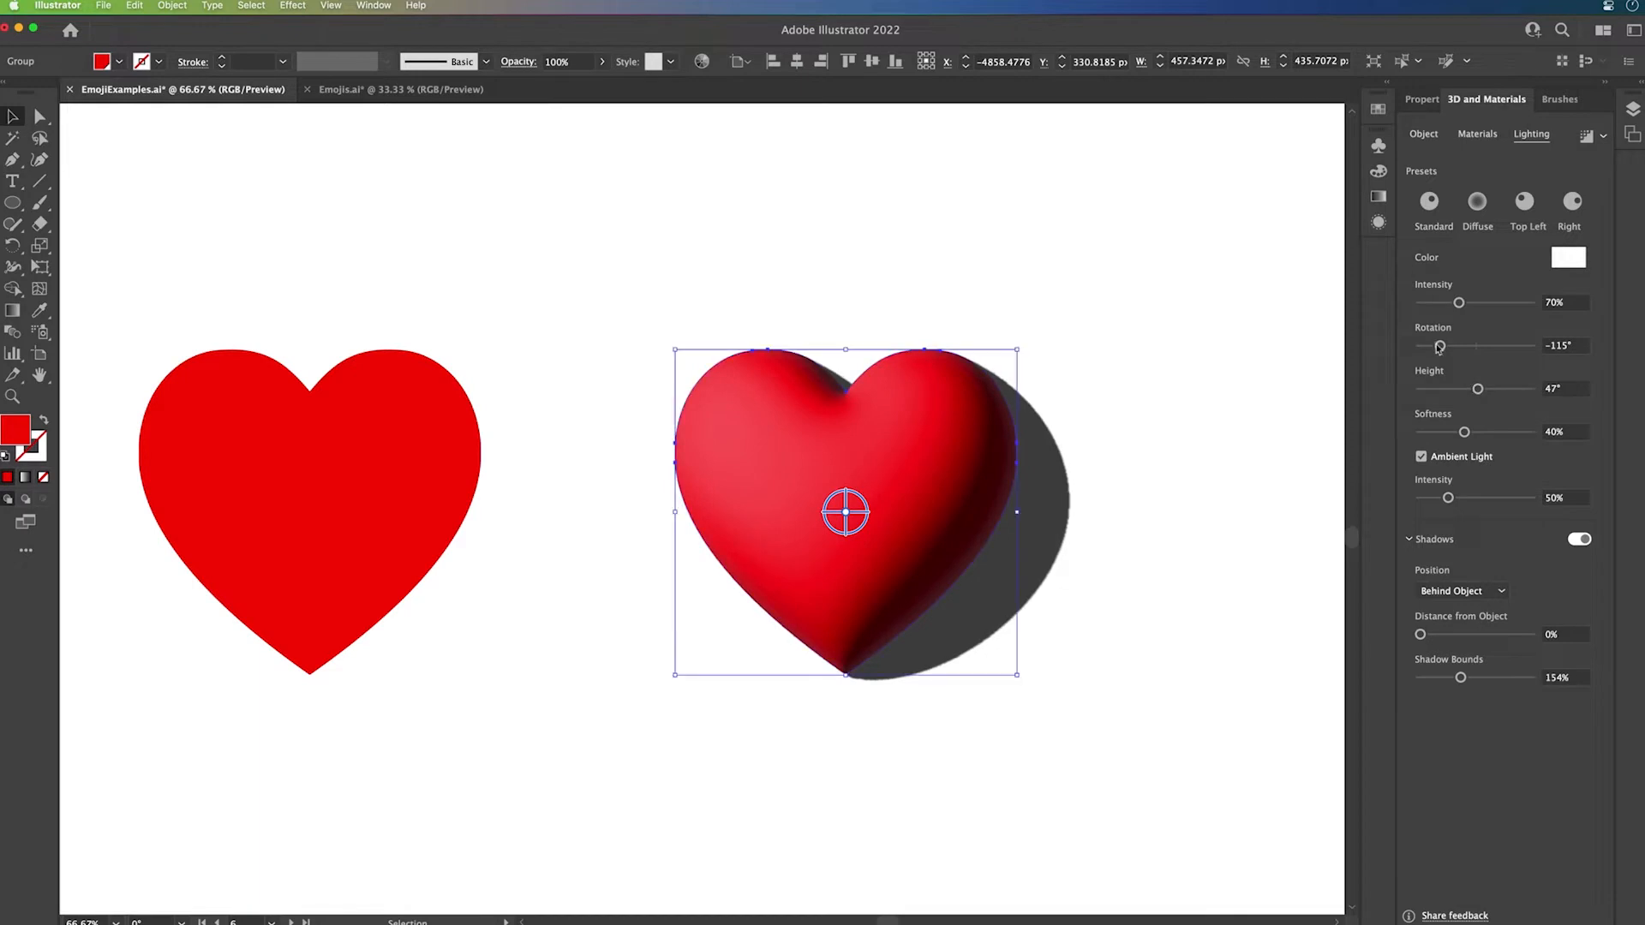
drag(1458, 346, 1438, 346)
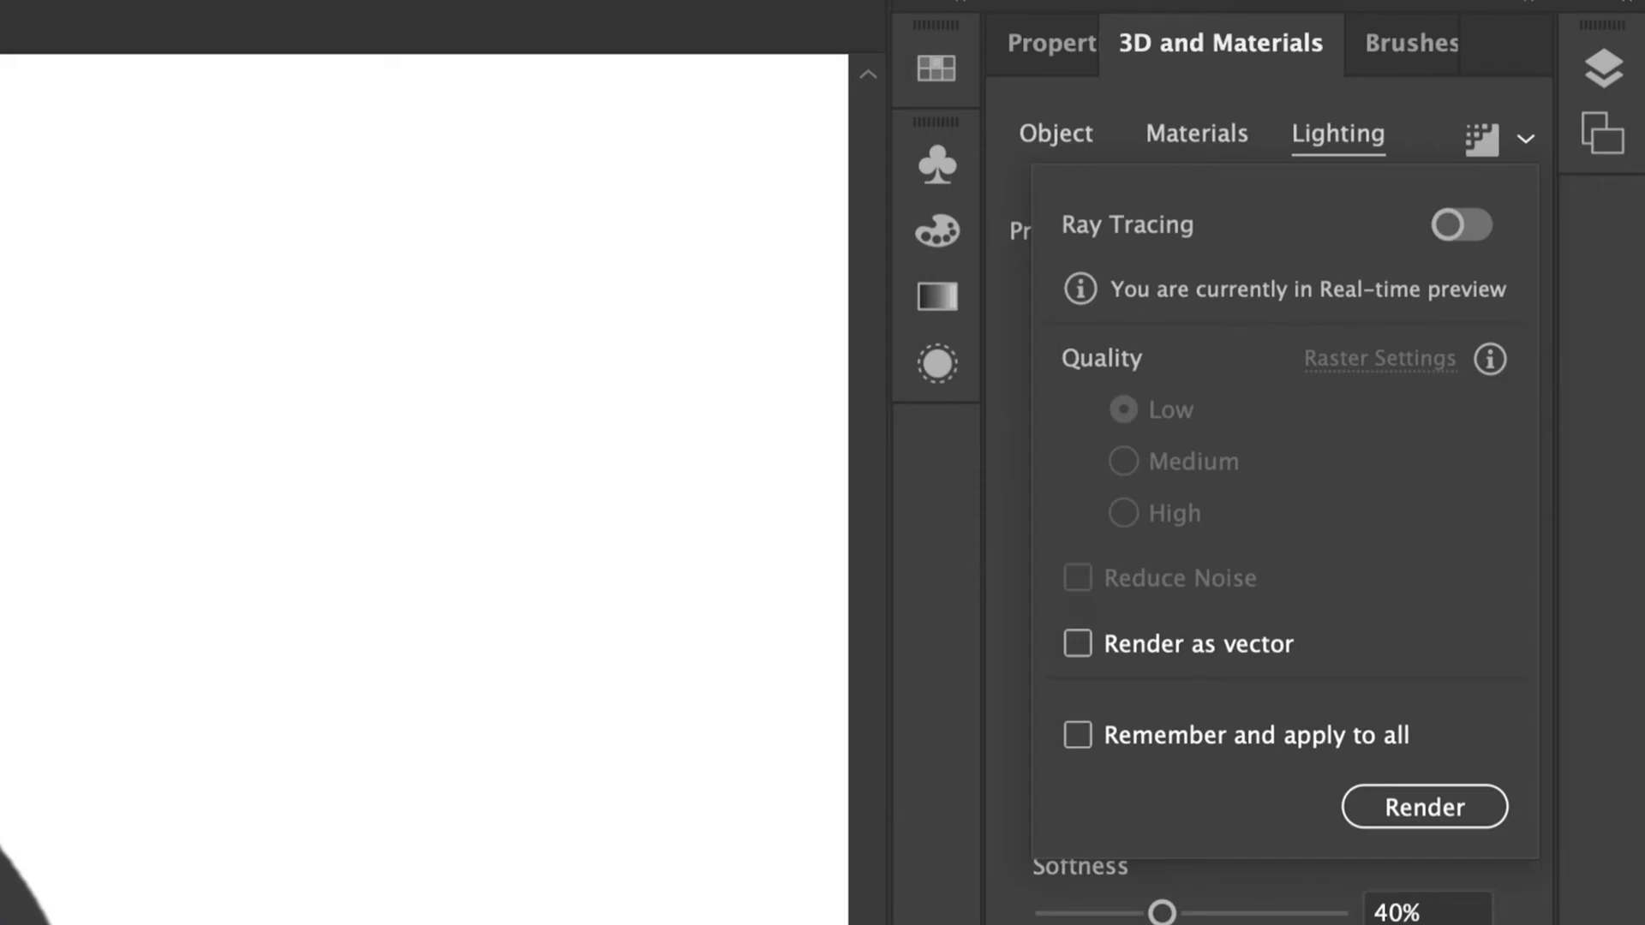
Render the lit, shadowed 3D heart.
click(1481, 139)
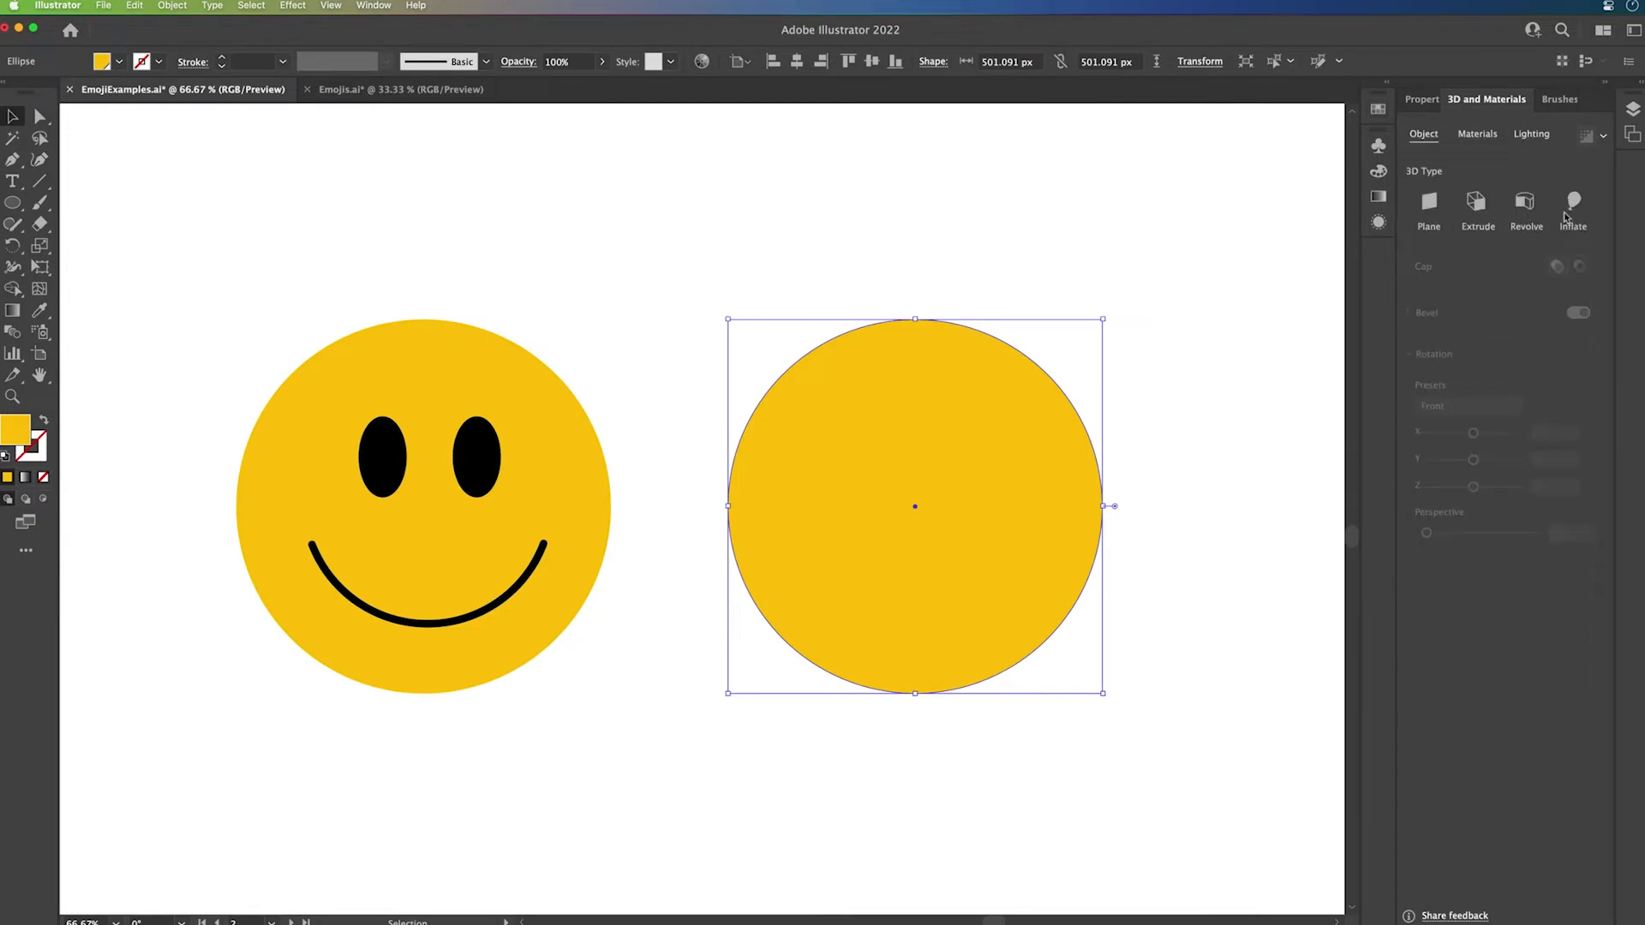
Inflate the flat yellow circle into a shaded 3D ball.
click(1573, 209)
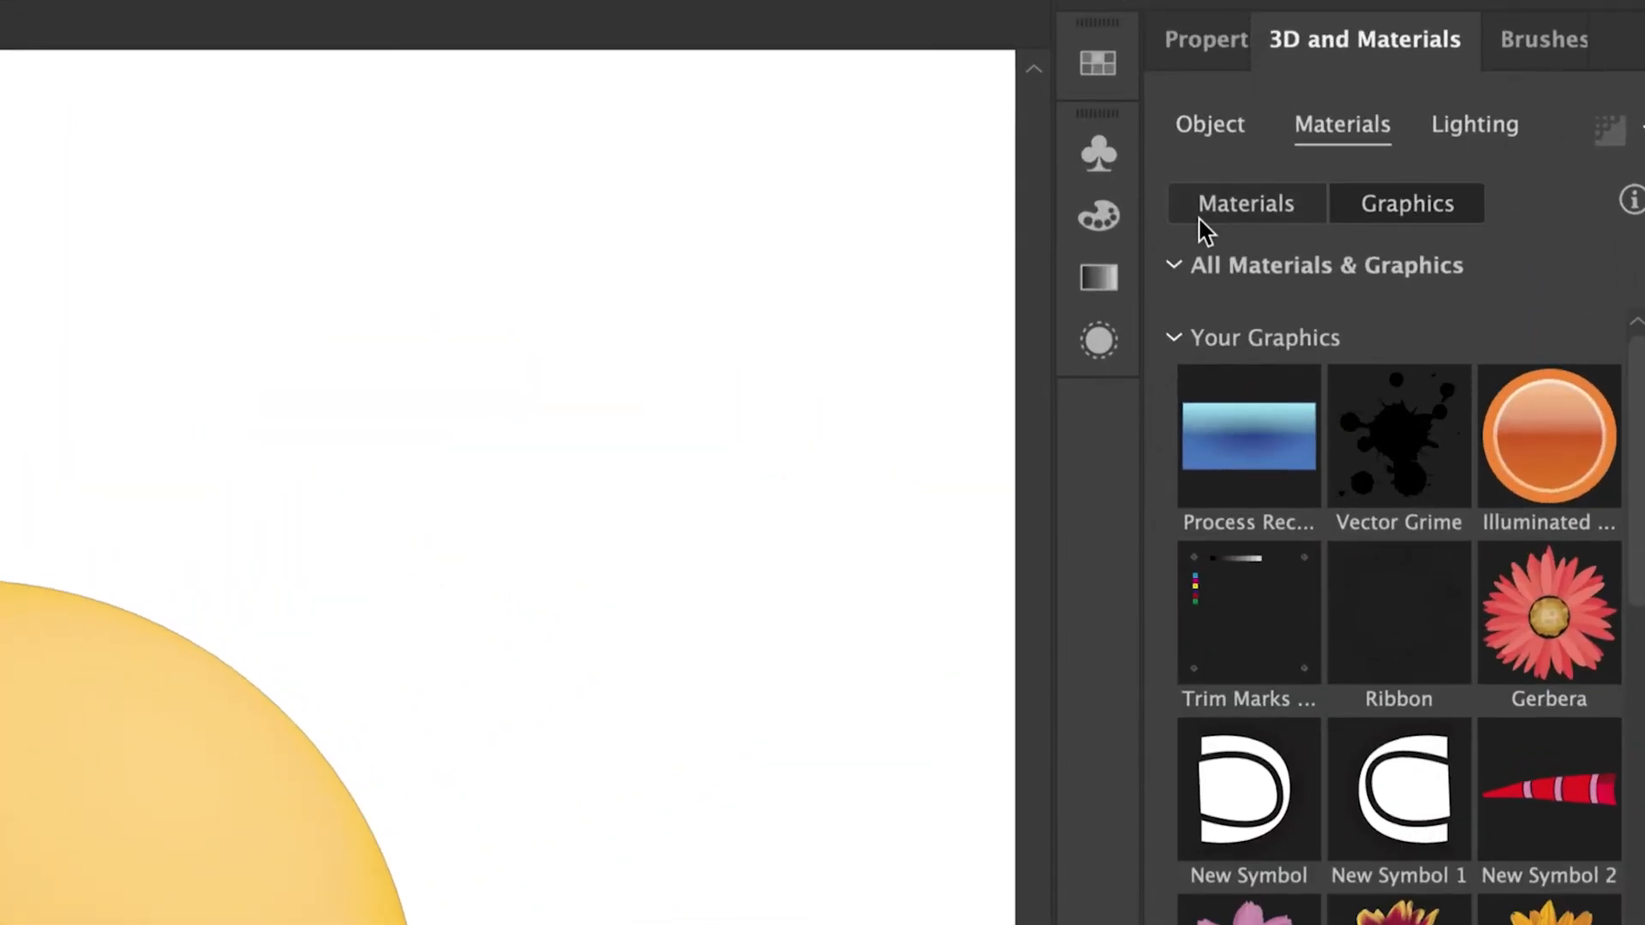
Map the Graphic 2 smiley face onto the ball and reduce its inflation Volume to 40%.
click(1407, 204)
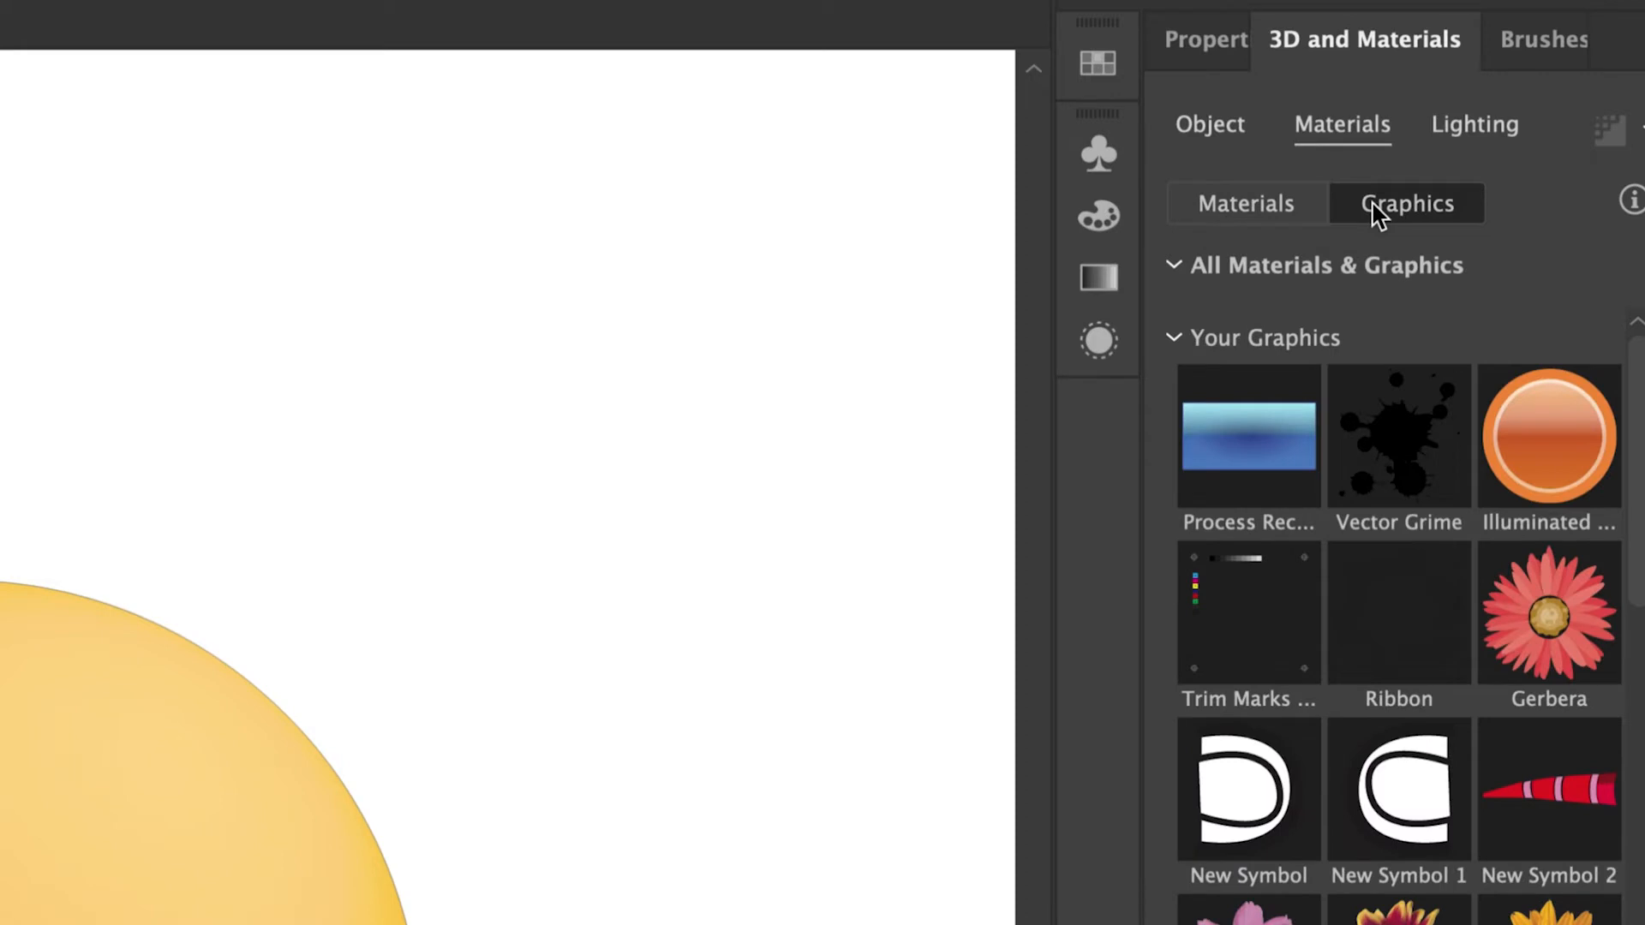
mouse_move(1358, 534)
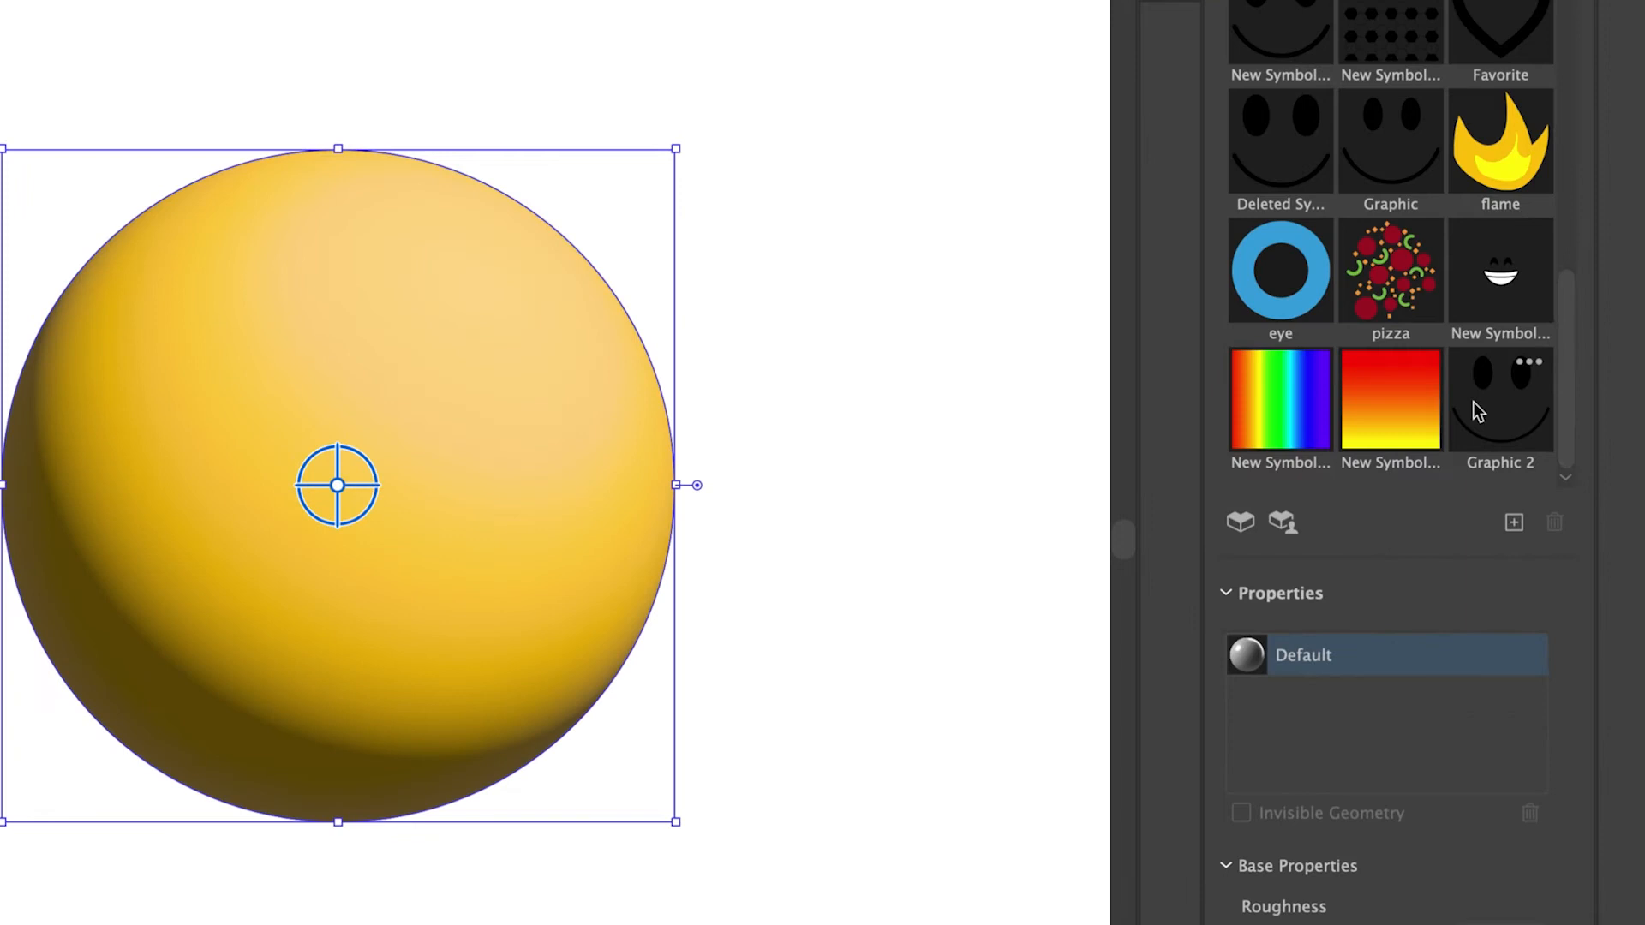
click(1501, 399)
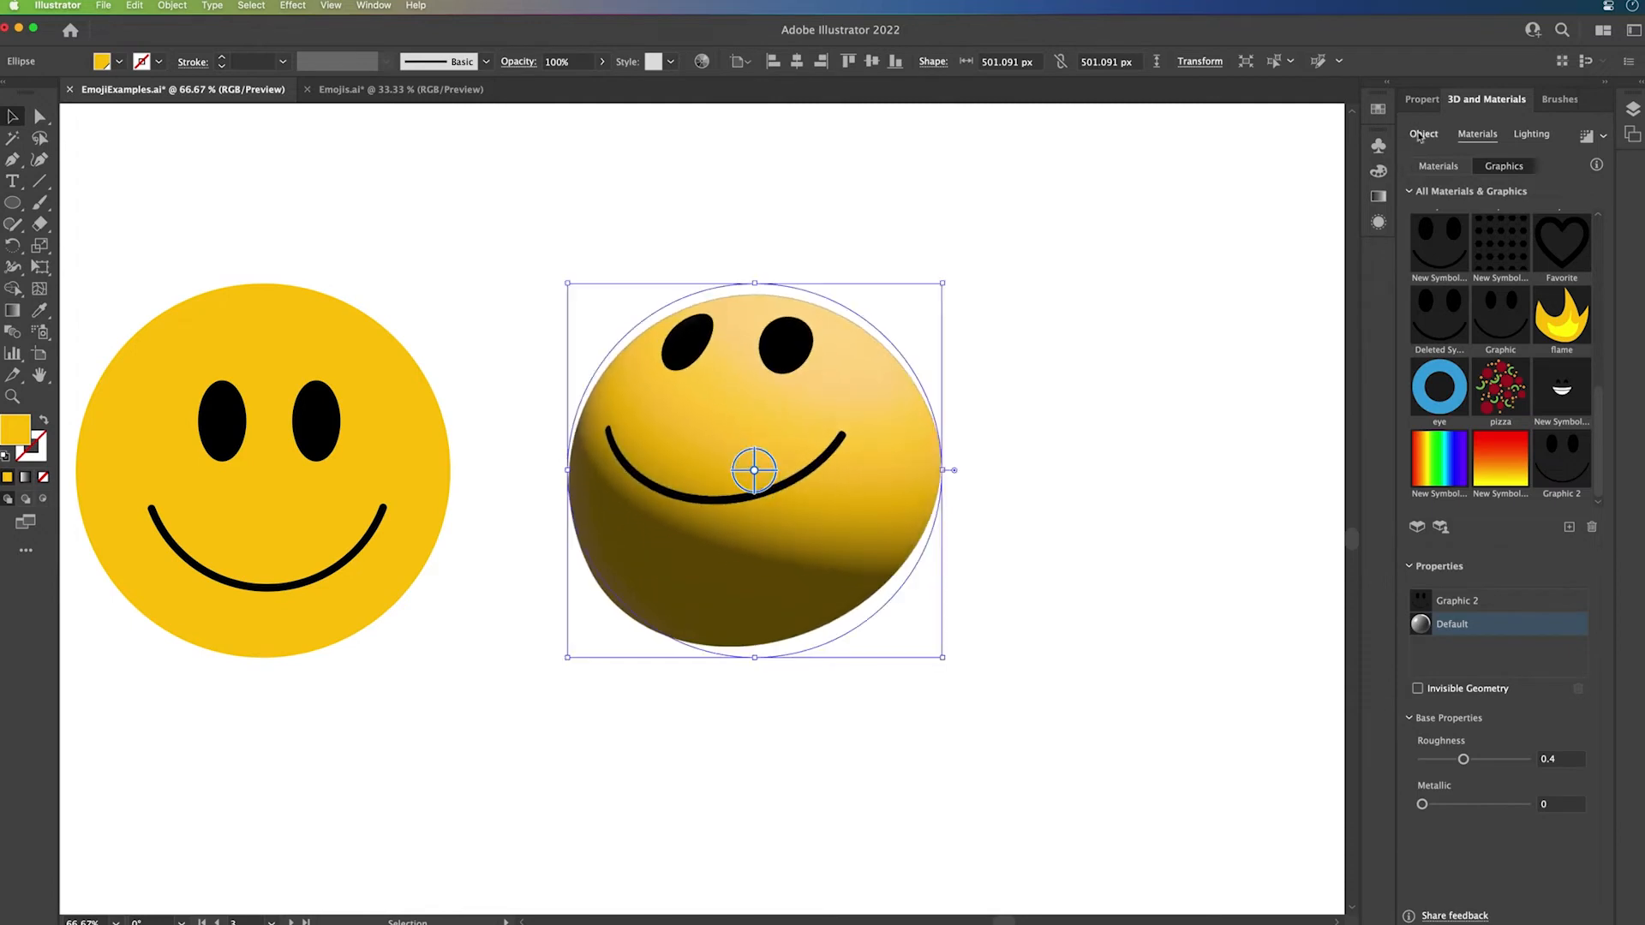
click(1422, 134)
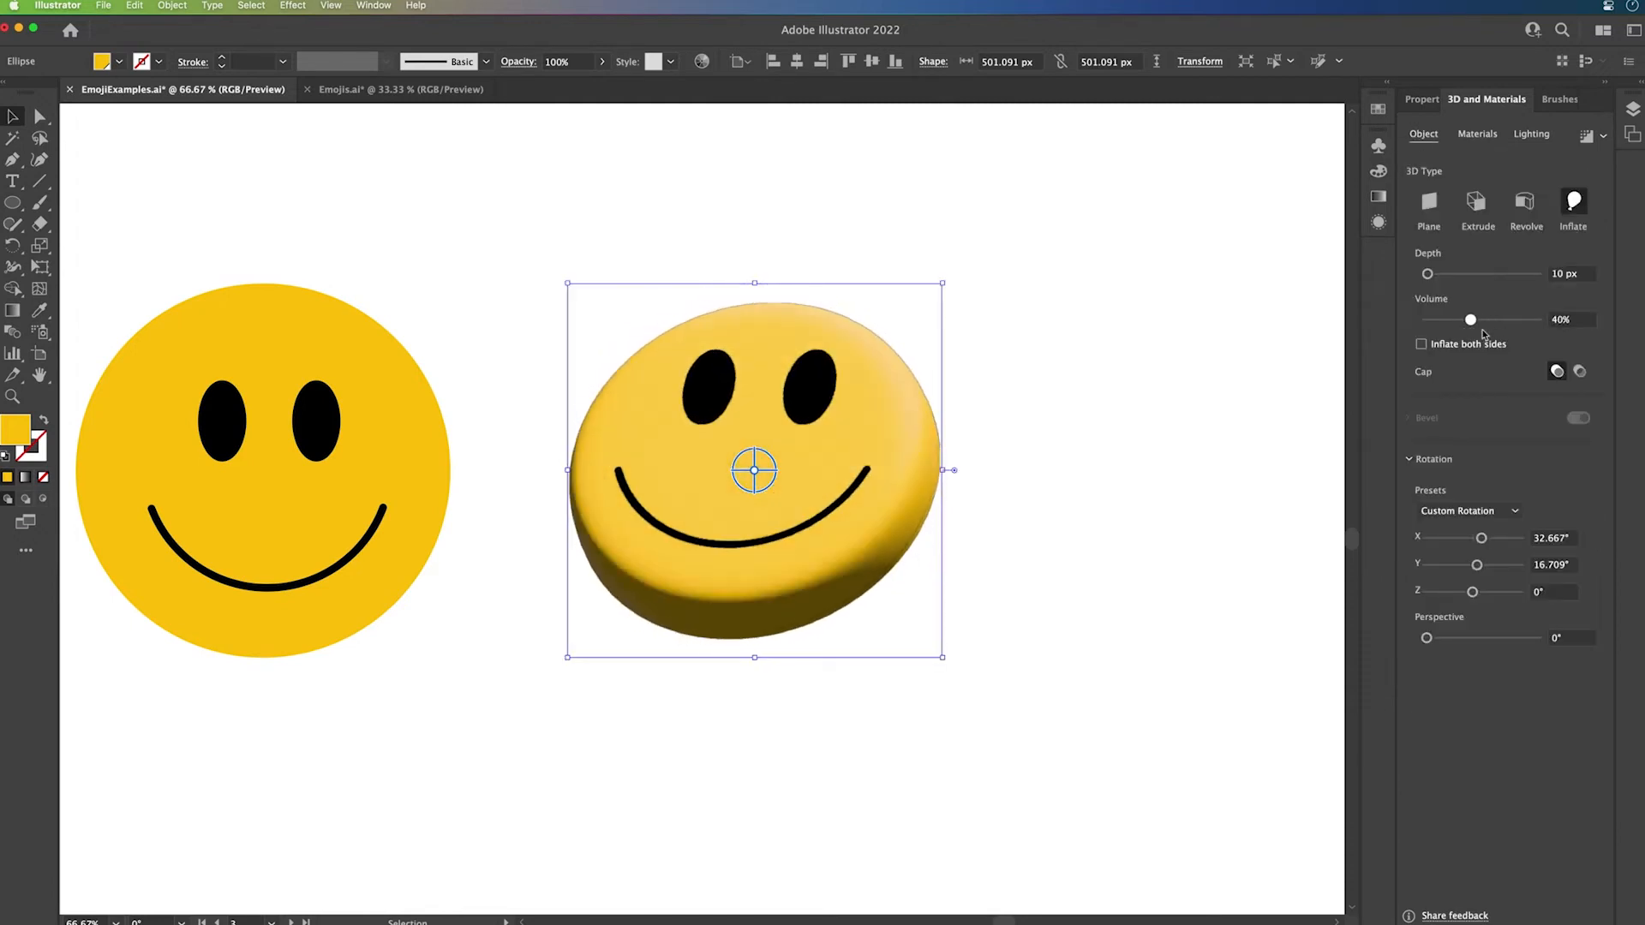
click(1530, 134)
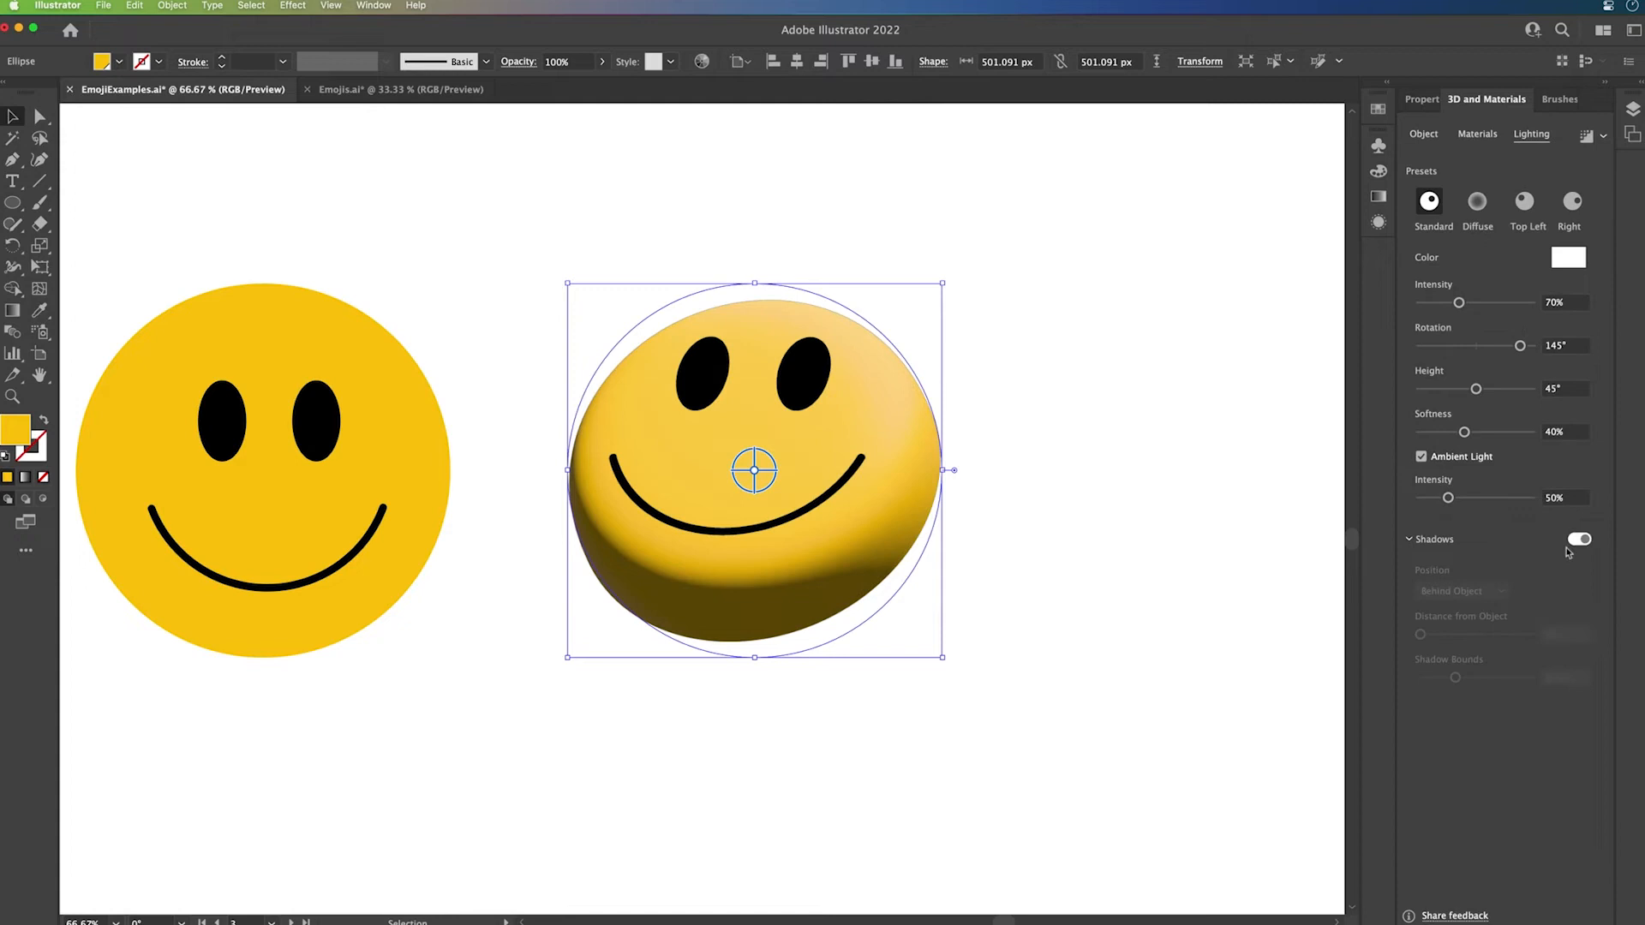
Enable a shadow, lower the light to one side for a long soft shadow, then go to the soccer ball artboard.
click(1578, 538)
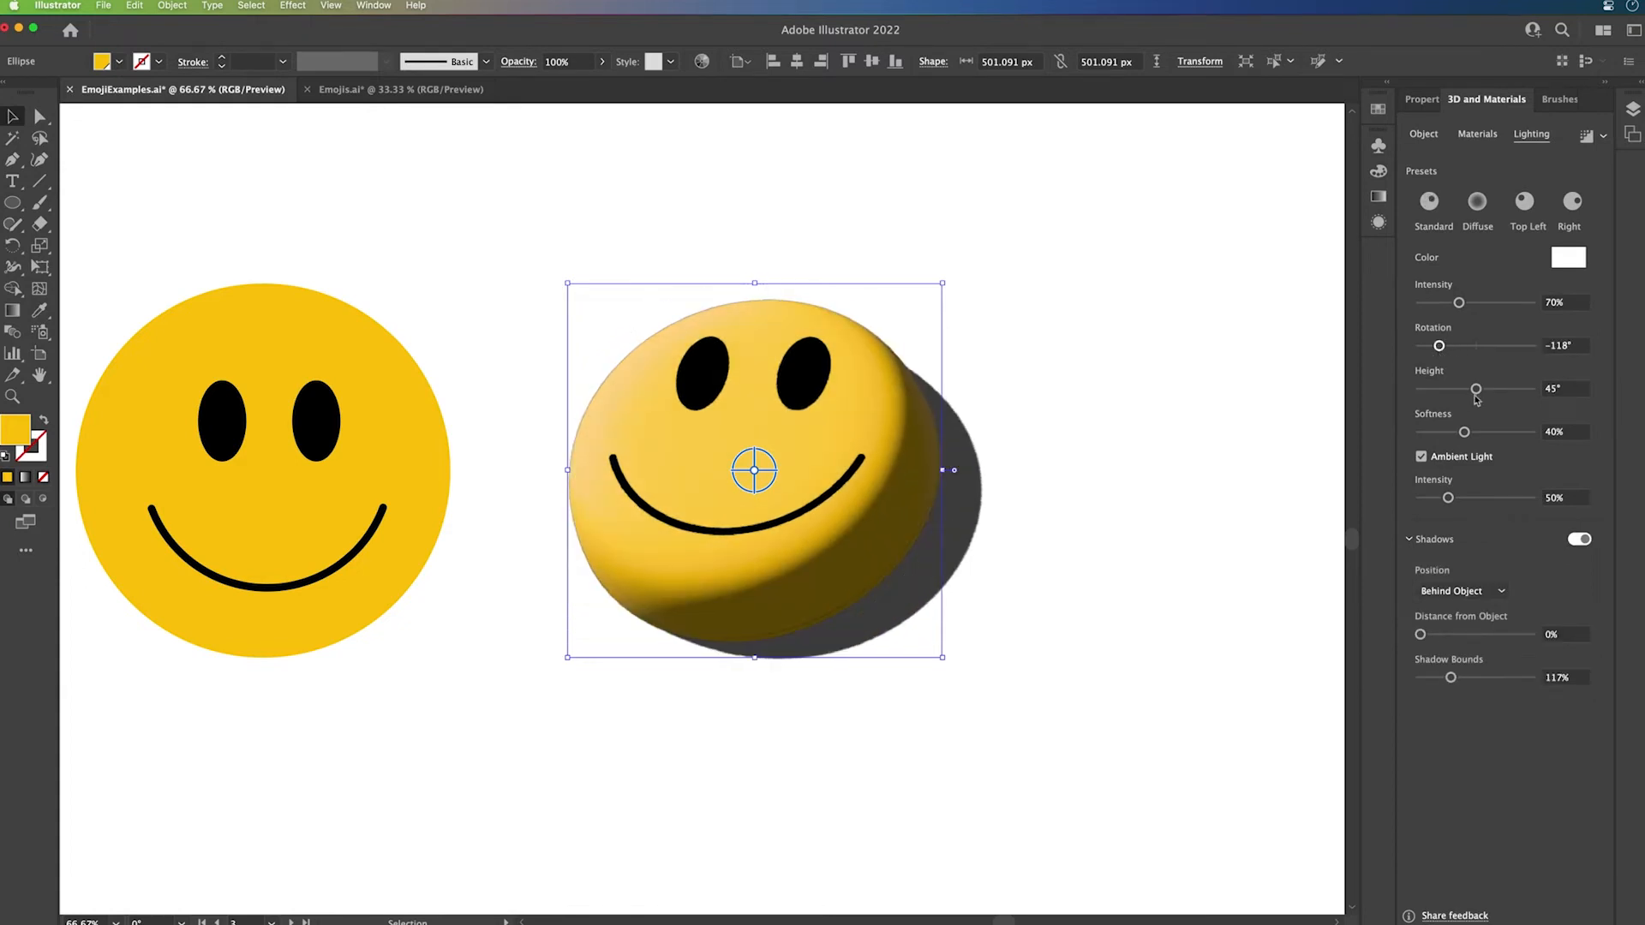
drag(1439, 346, 1446, 346)
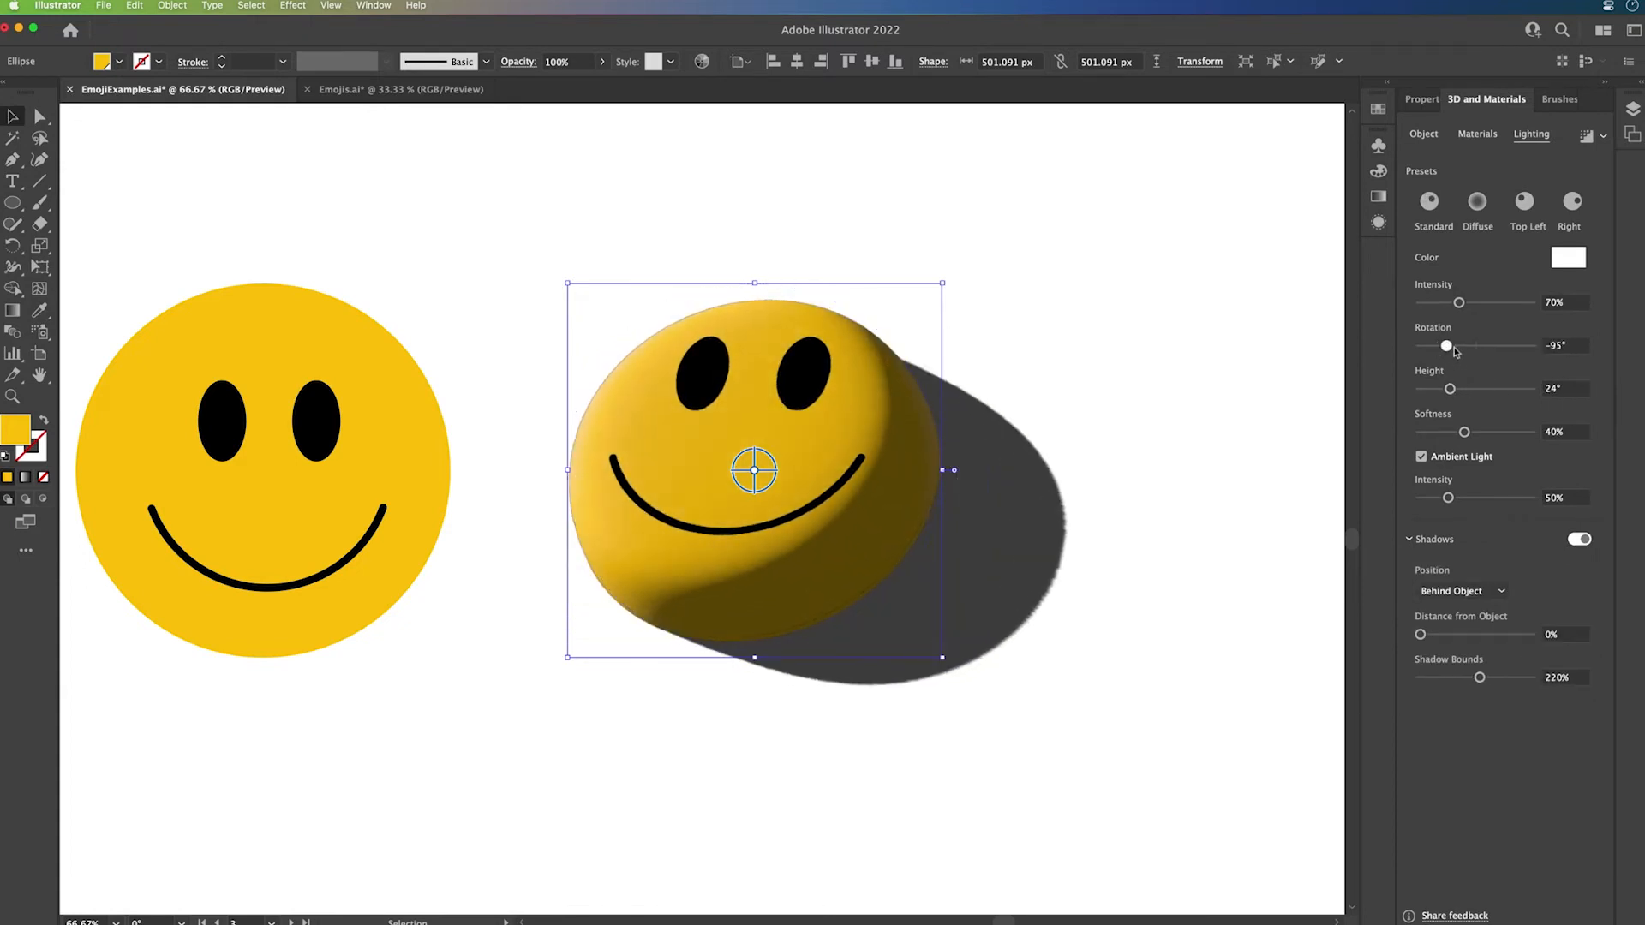
drag(1446, 346, 1432, 346)
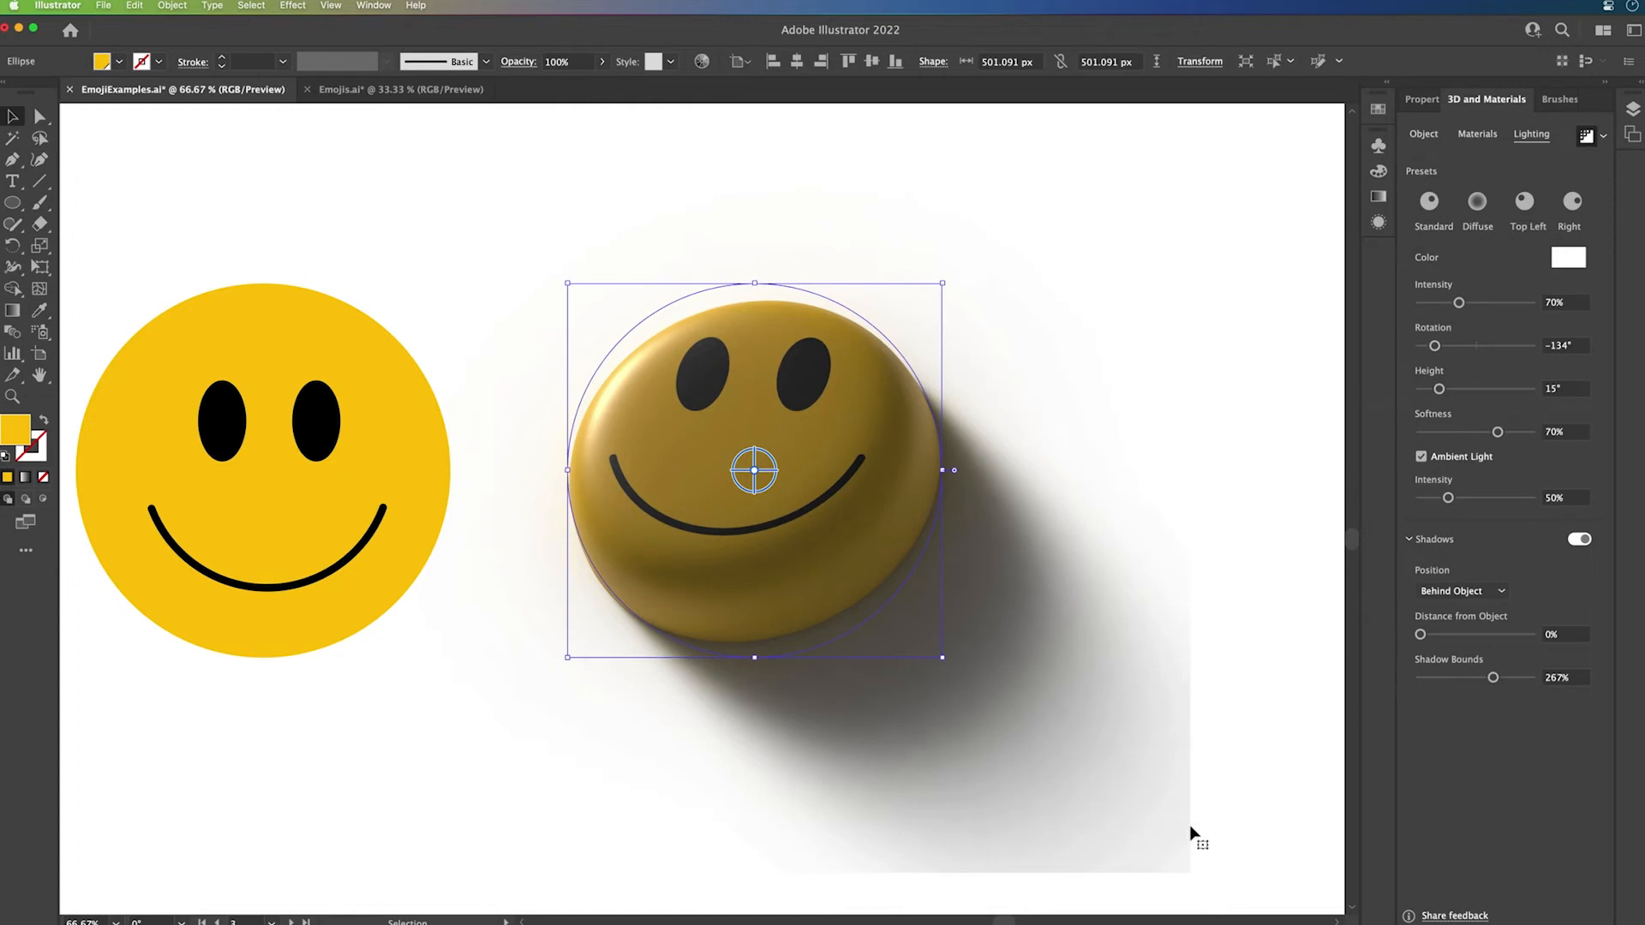
mouse_move(1508, 680)
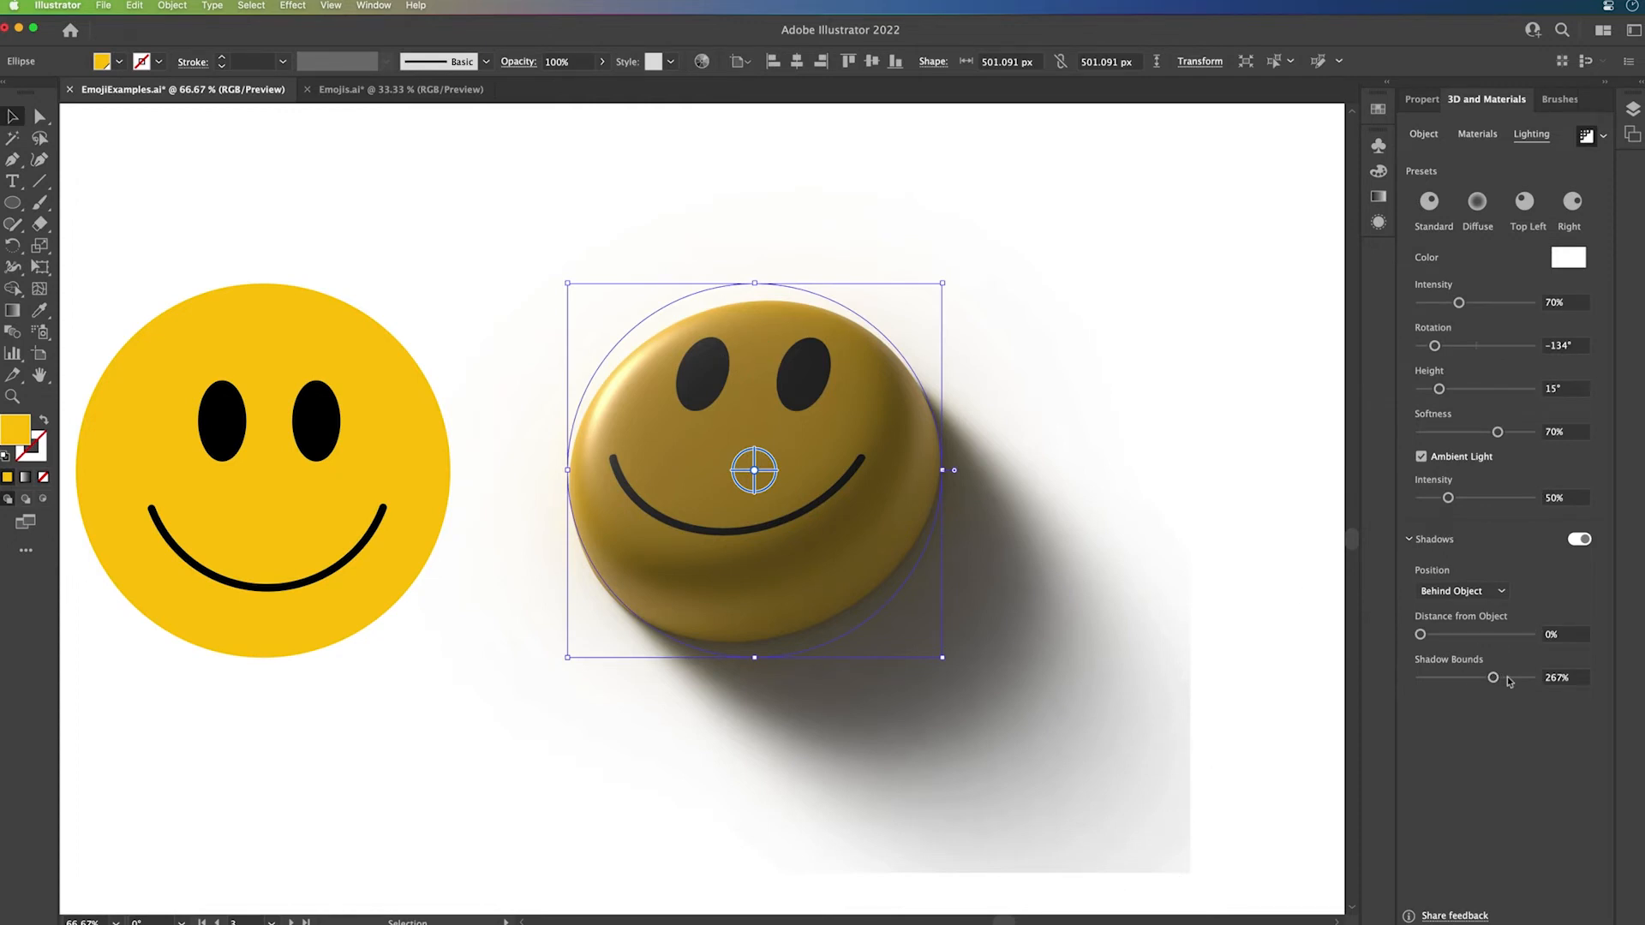
click(790, 190)
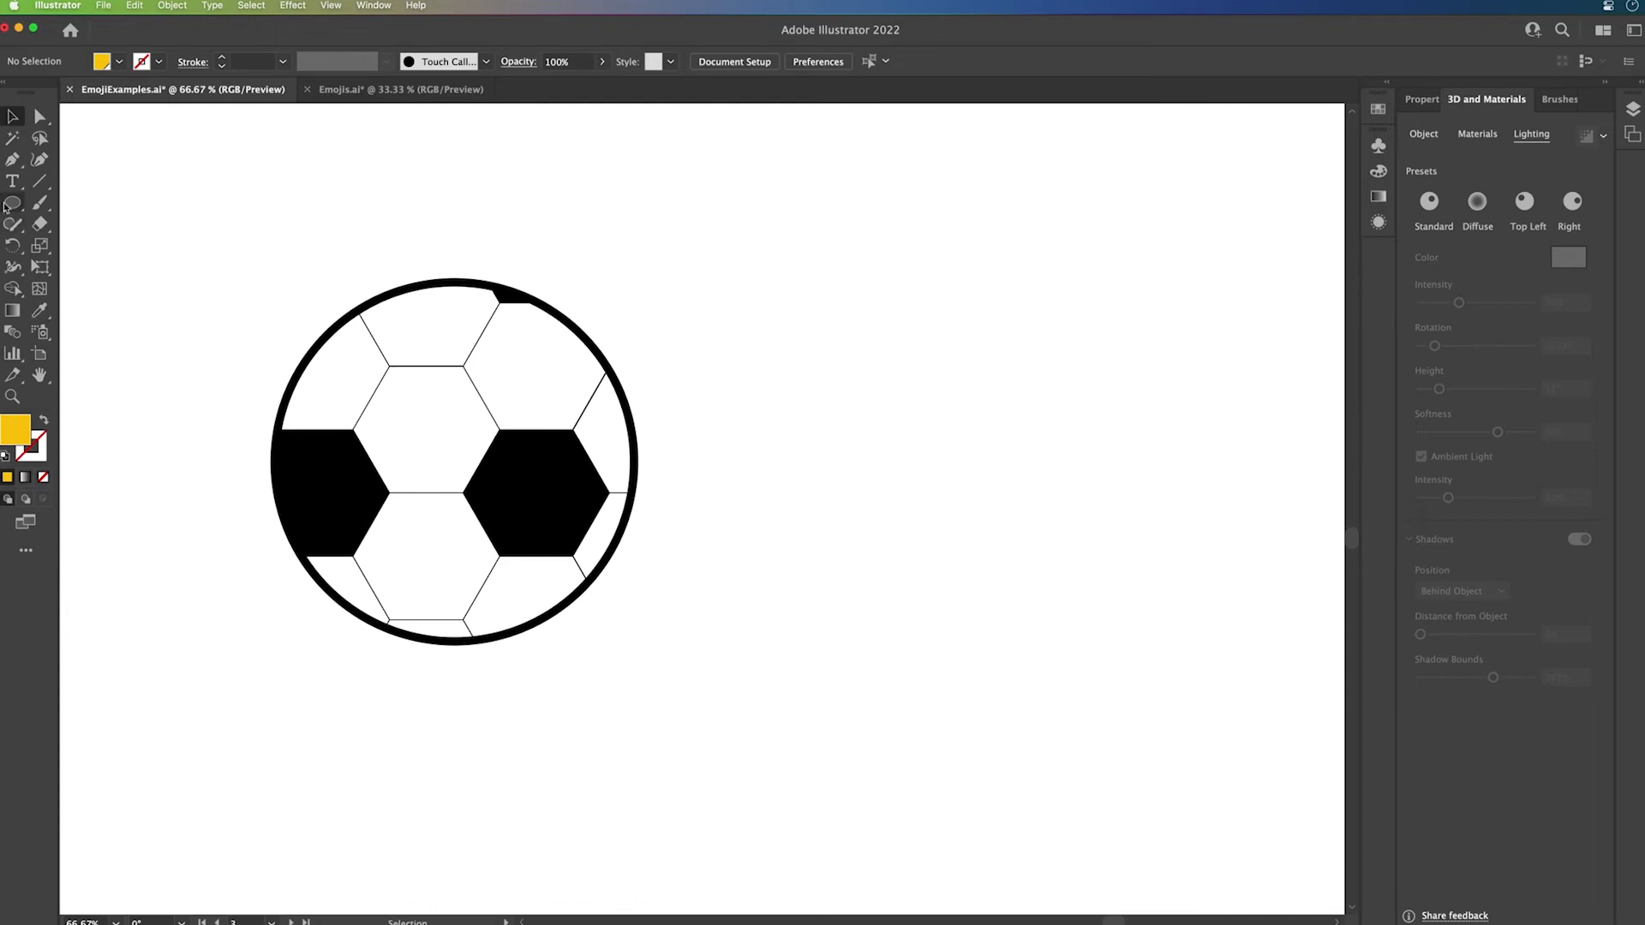
Select the half-circle path beside the ball and revolve it into a white 3D sphere.
drag(807, 292, 1137, 615)
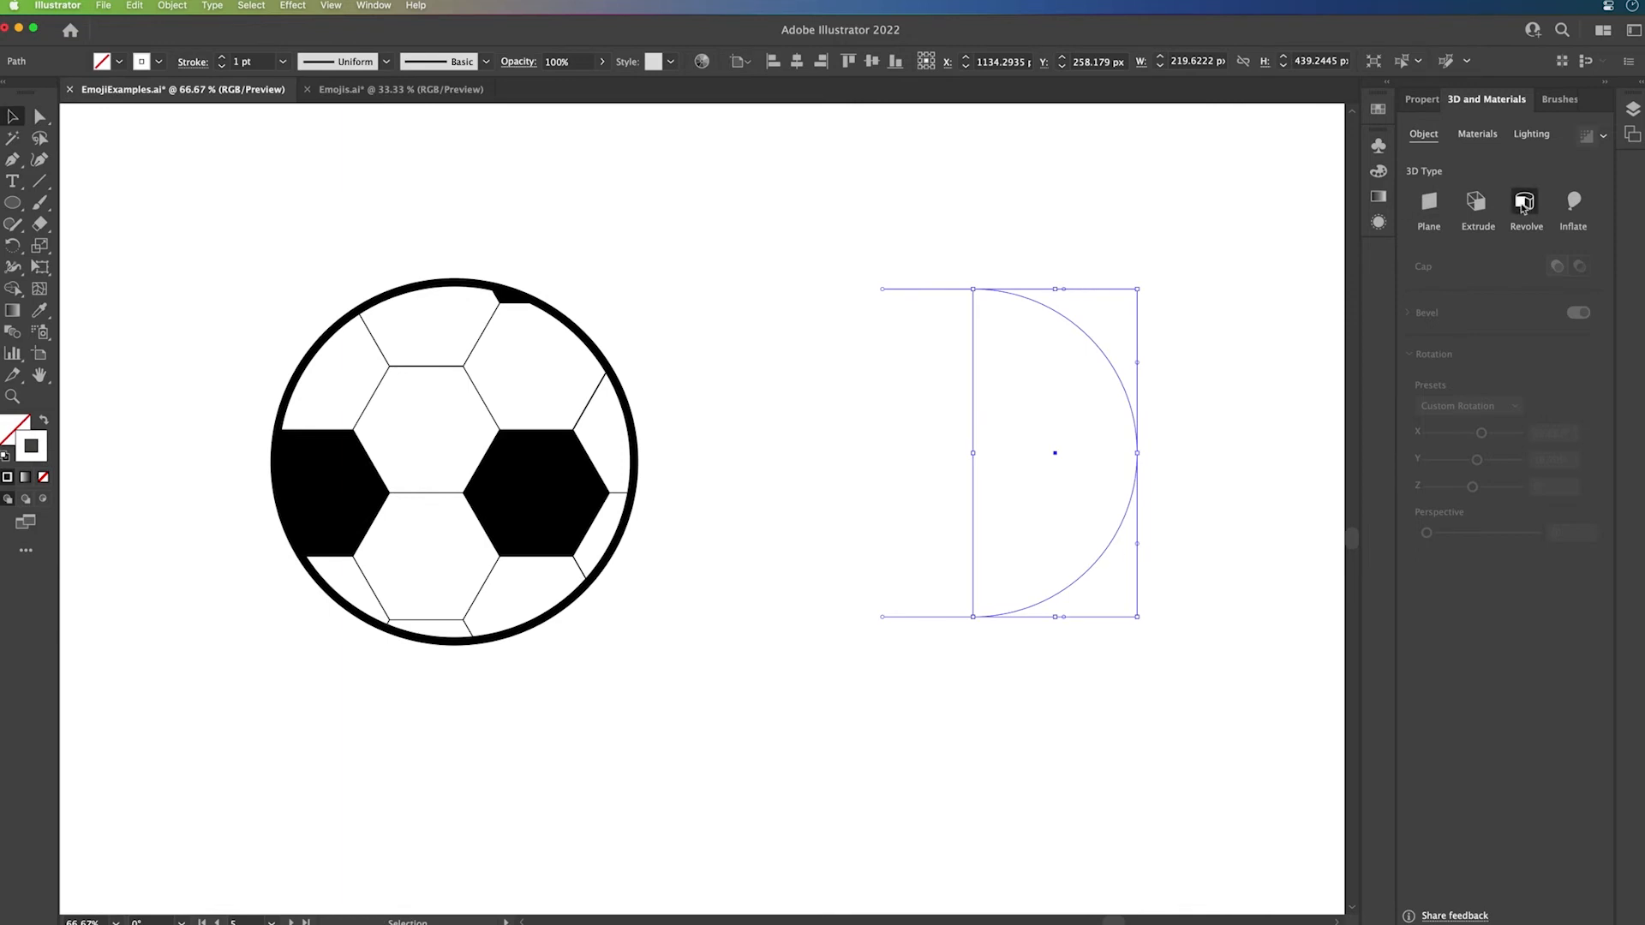
click(1525, 202)
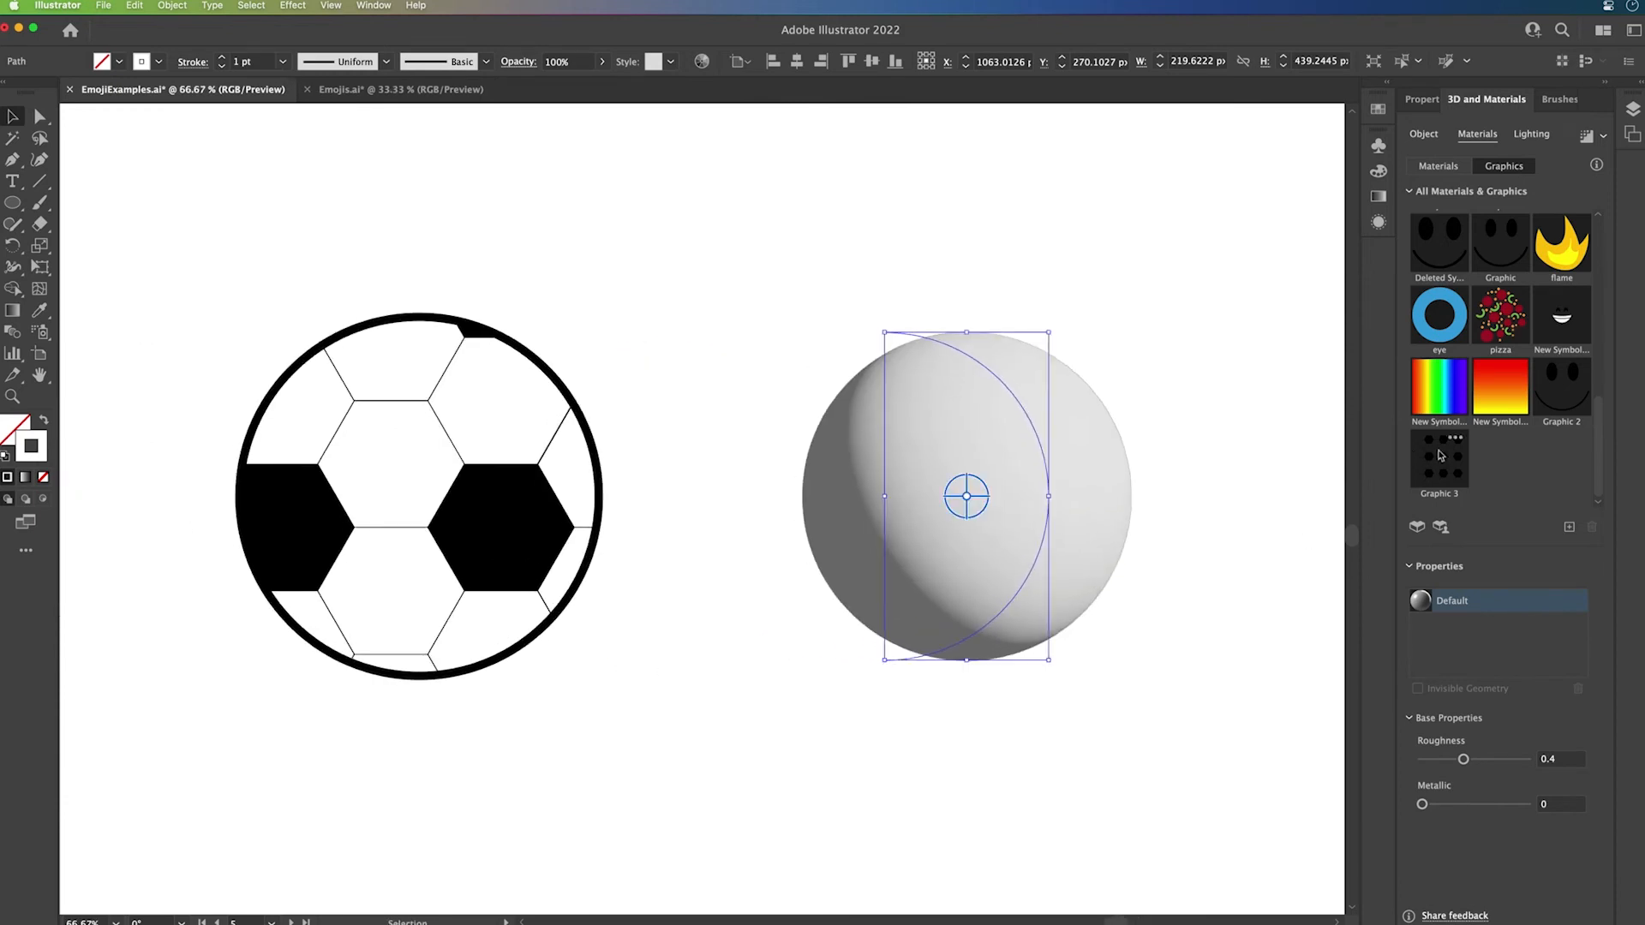
Map the Graphic 3 soccer pattern onto the sphere, deselect, and switch to the Emojis.ai document.
click(1438, 459)
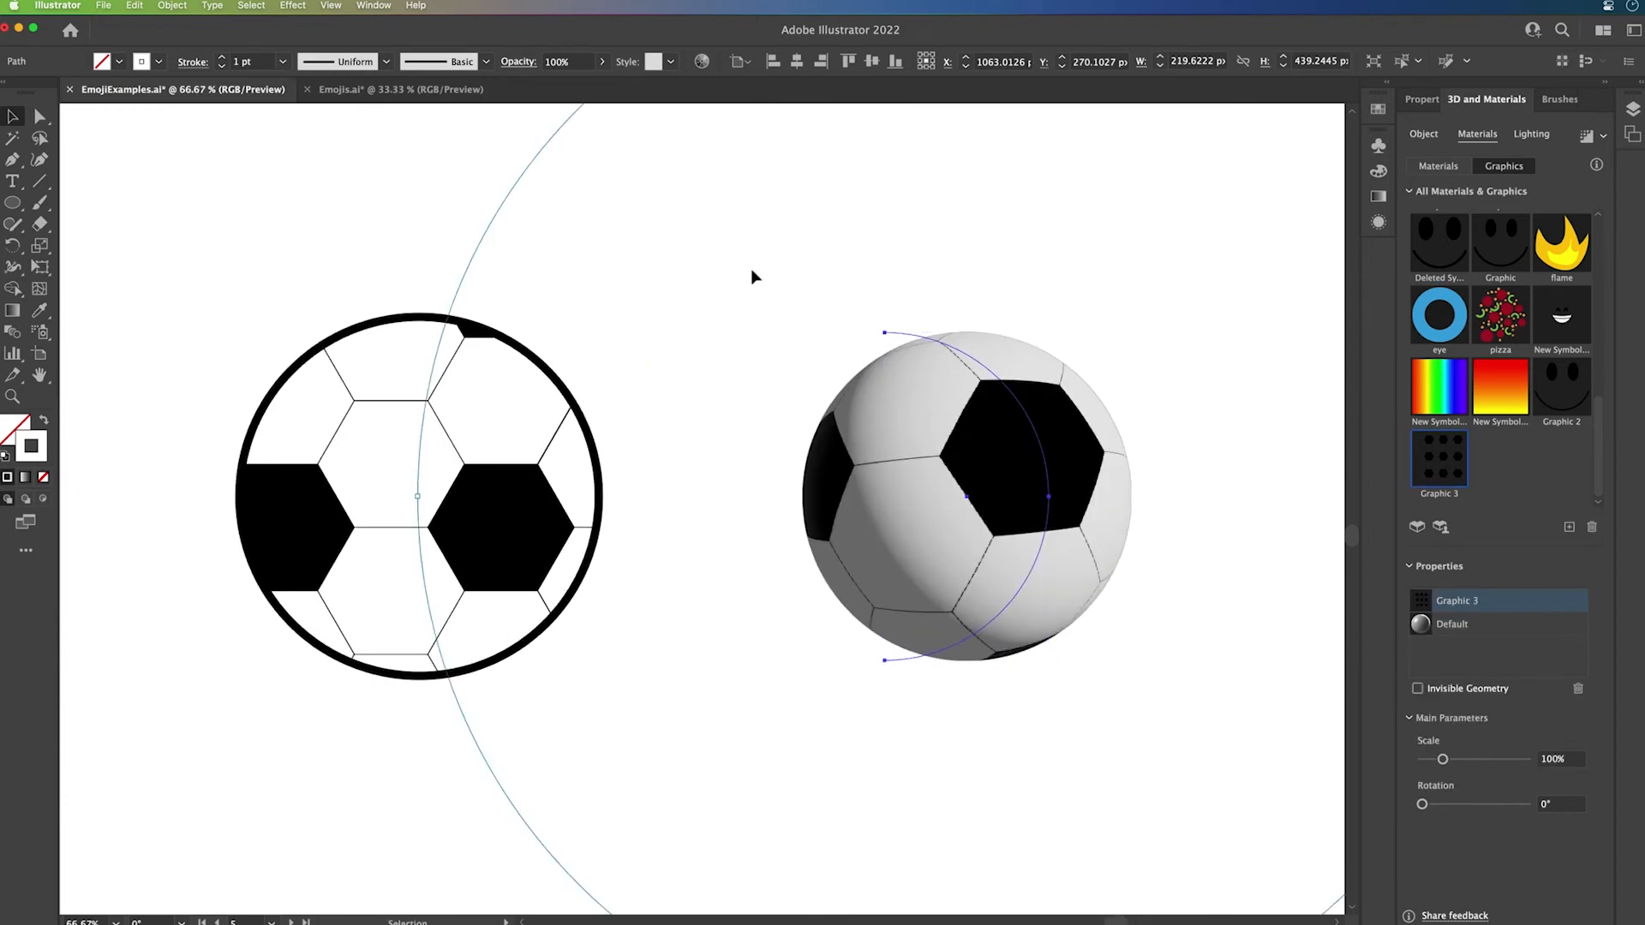
click(1422, 133)
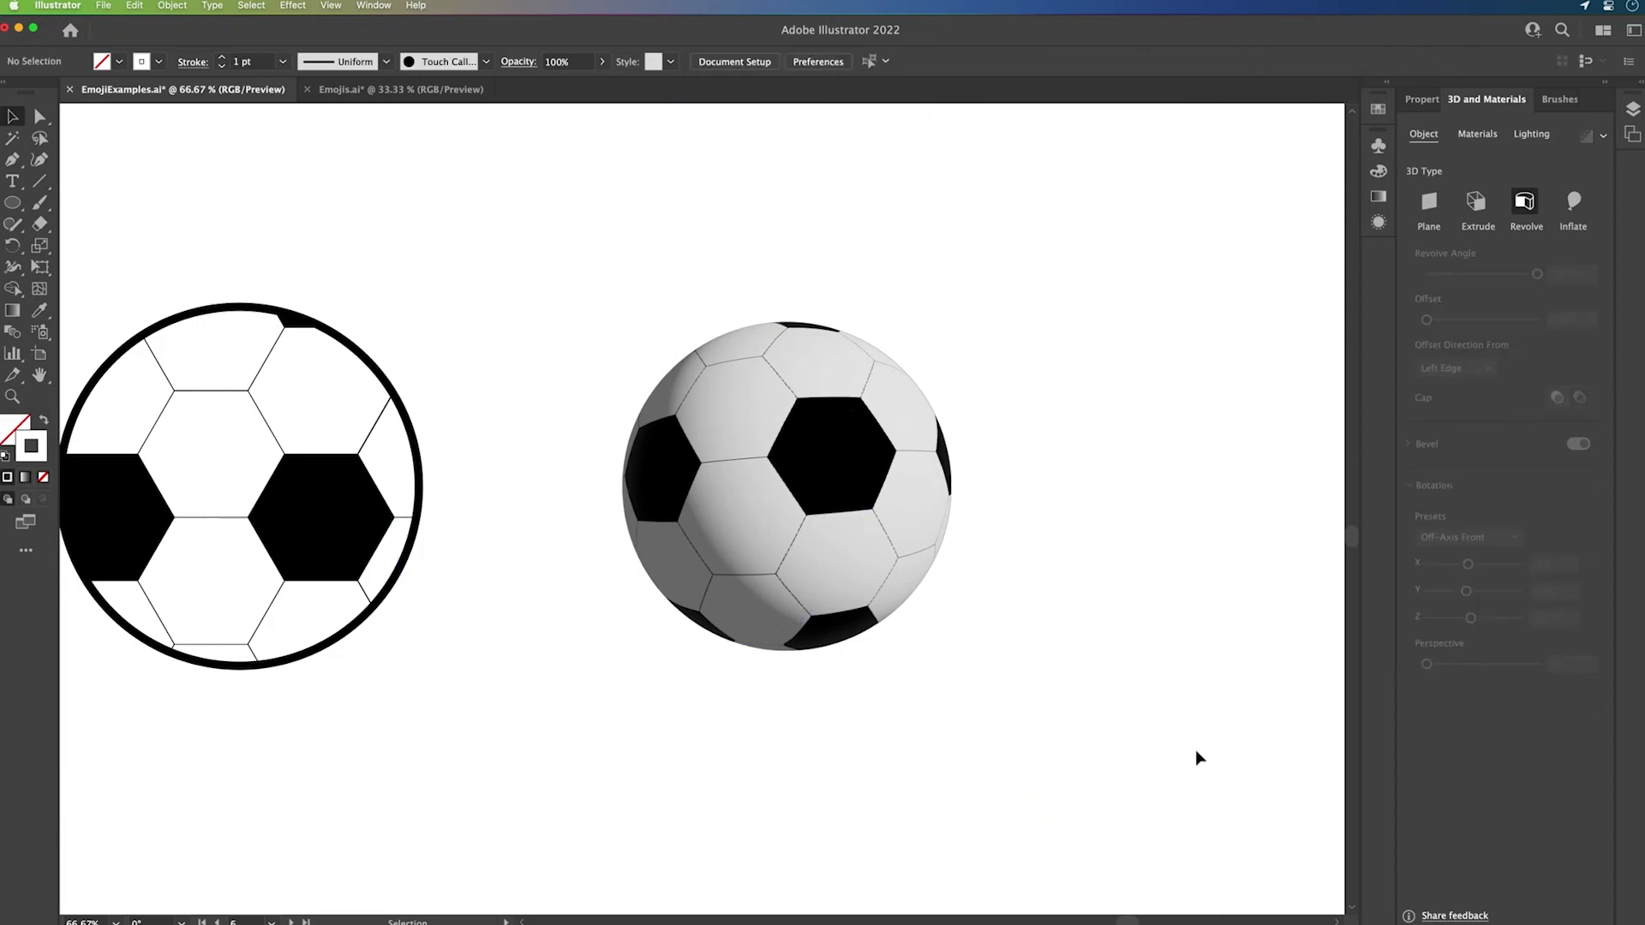
click(367, 88)
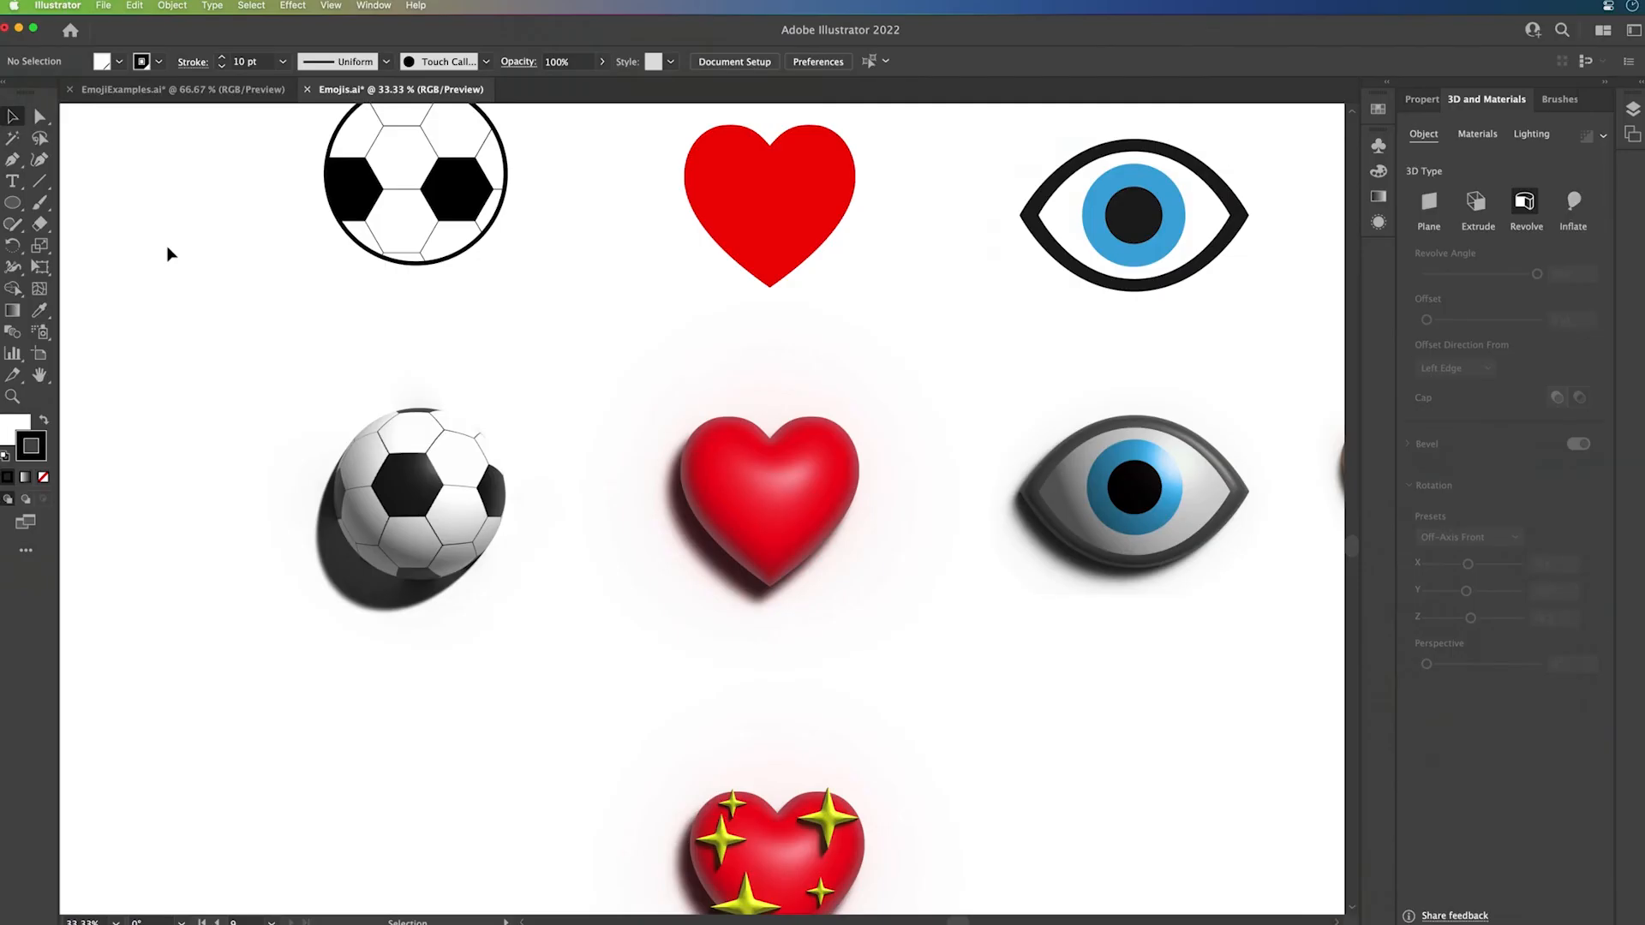